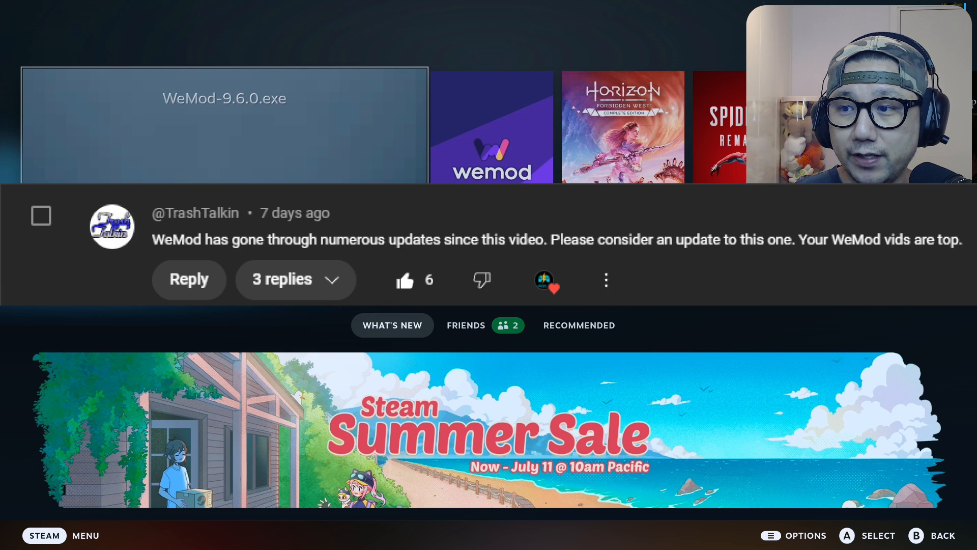
Scroll Recent Games to the WeMod-9.6.0.exe tile and bring up its options menu.
scroll("down", 3)
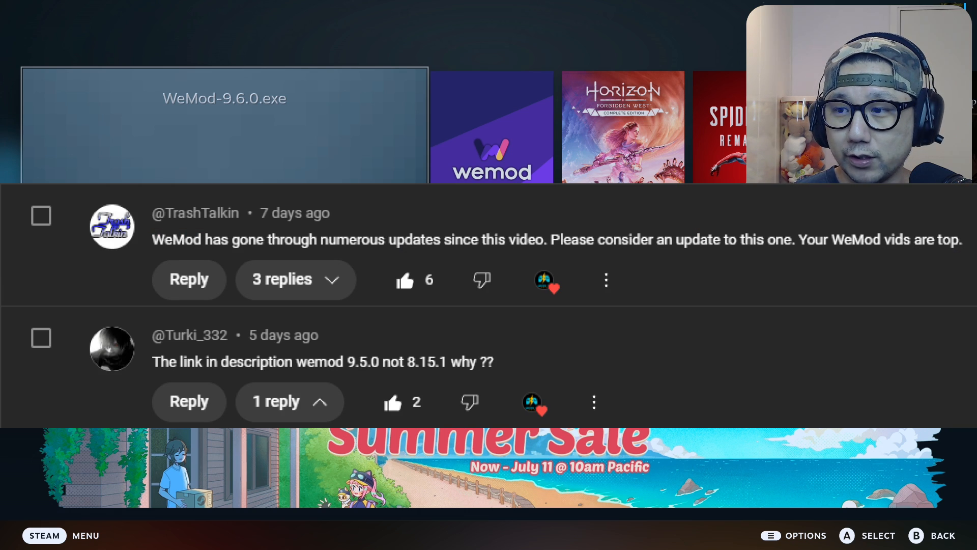
scroll("down", 3)
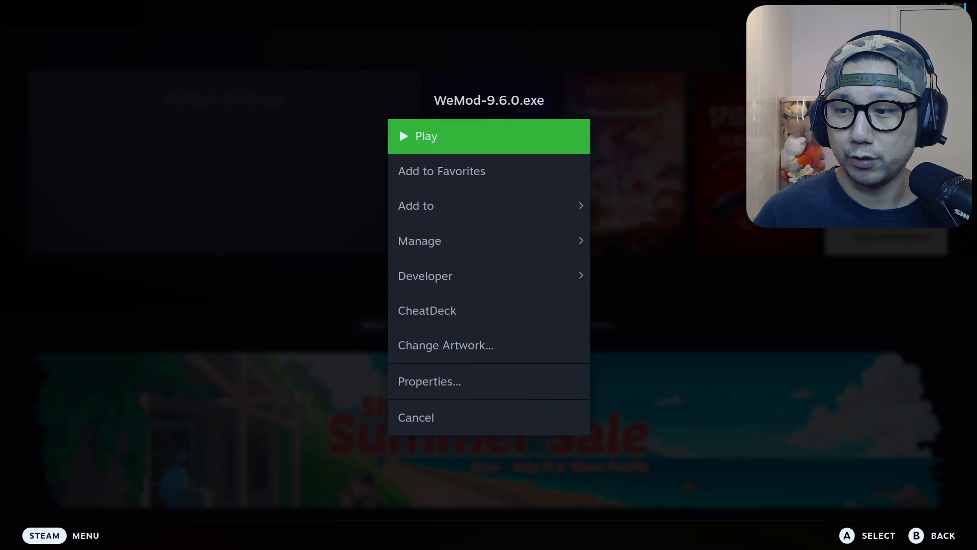
Check the WeMod-9.6.0.exe shortcut target and Proton Experimental compatibility, then go back Home.
left_click(429, 380)
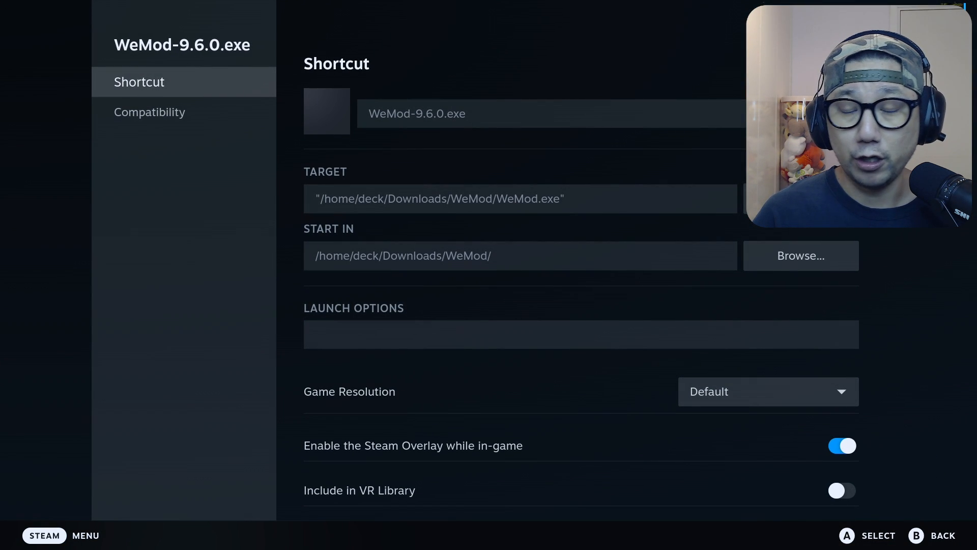
left_click(153, 111)
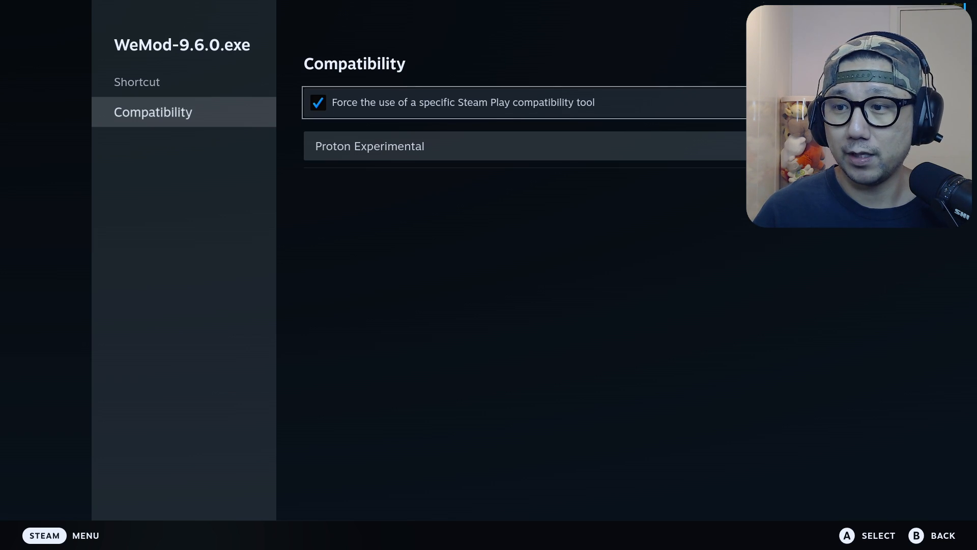
key("b")
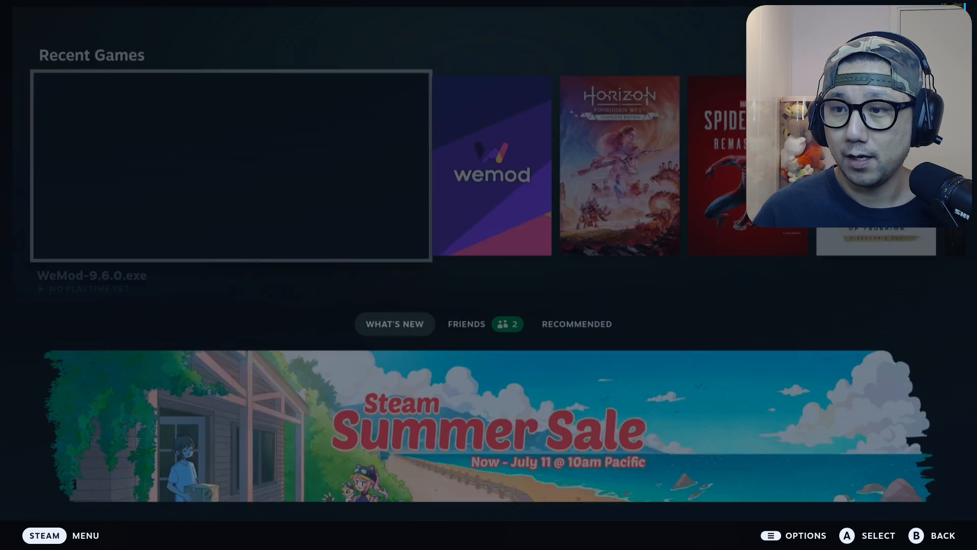
left_click(44, 535)
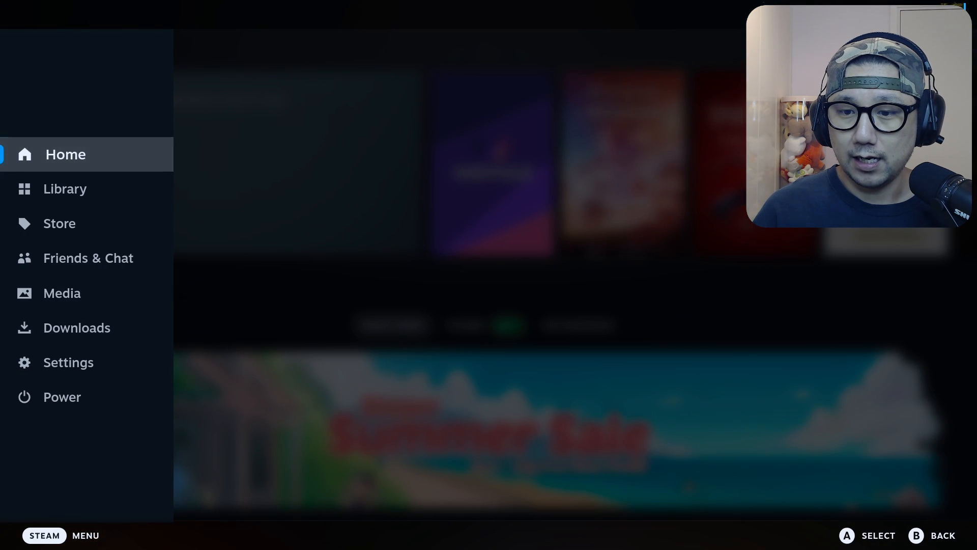
left_click(69, 362)
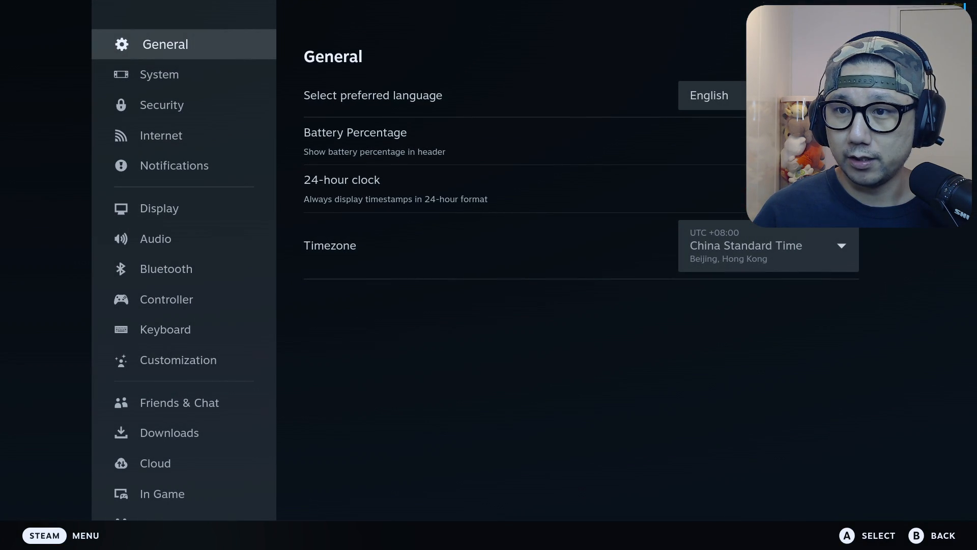
left_click(158, 74)
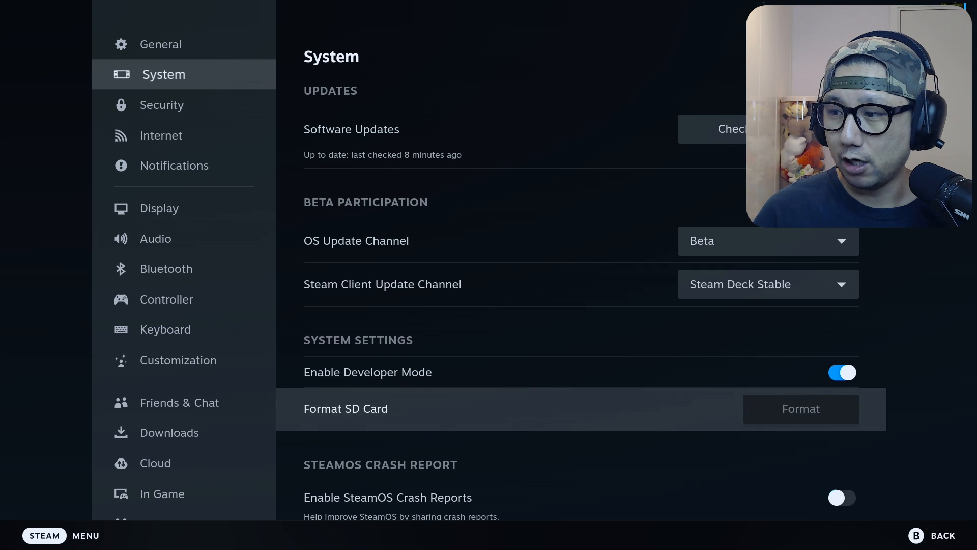
scroll("down", 3)
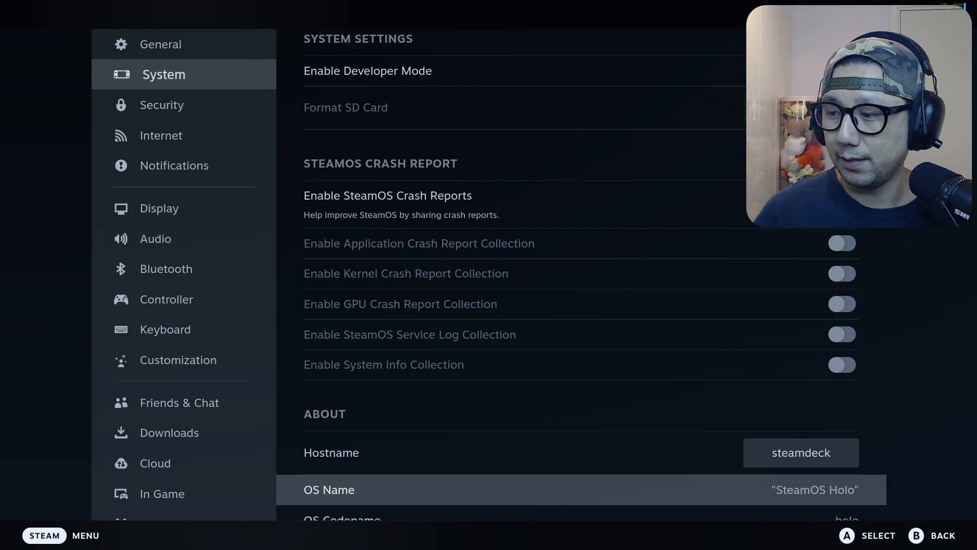
scroll("down", 3)
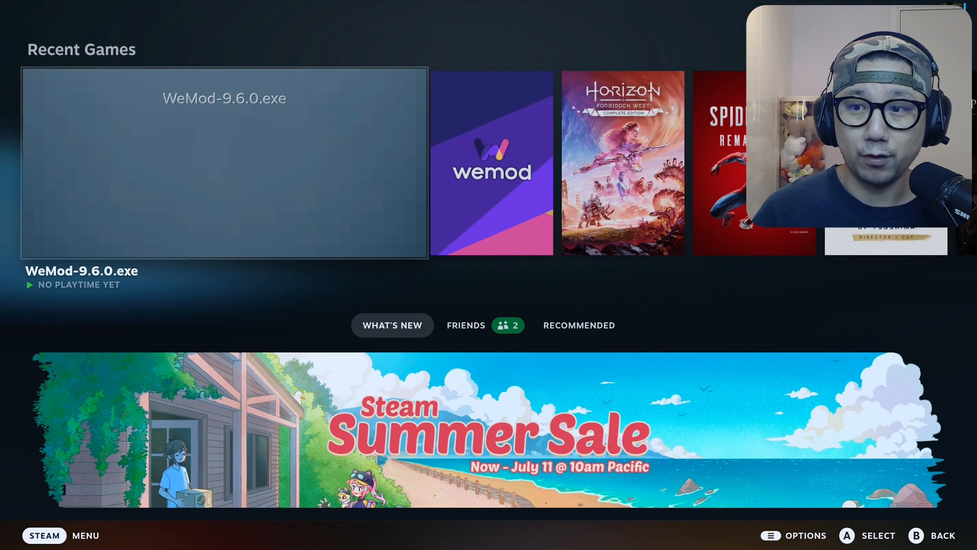
left_click(224, 163)
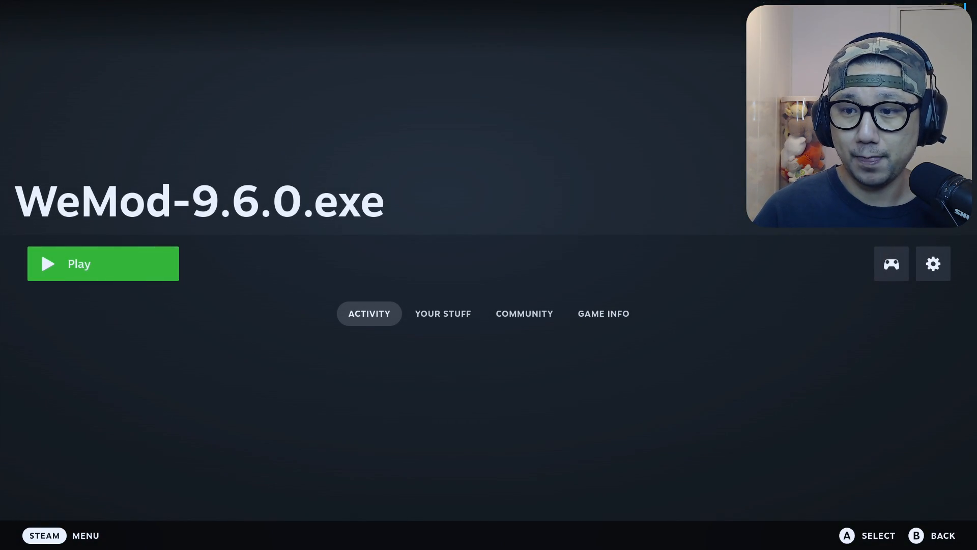
left_click(103, 263)
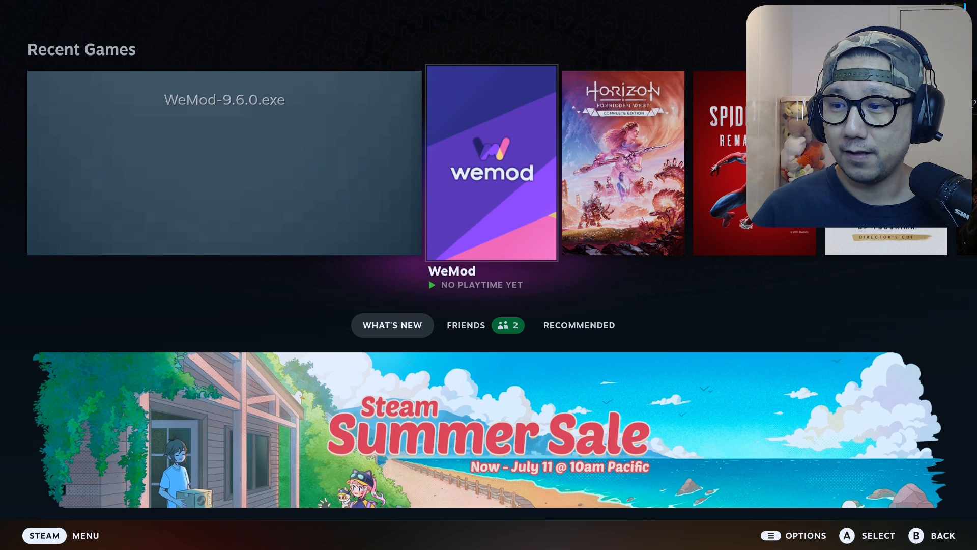
Launch WeMod from its library page and open its General settings showing v8.19.0.
left_click(491, 163)
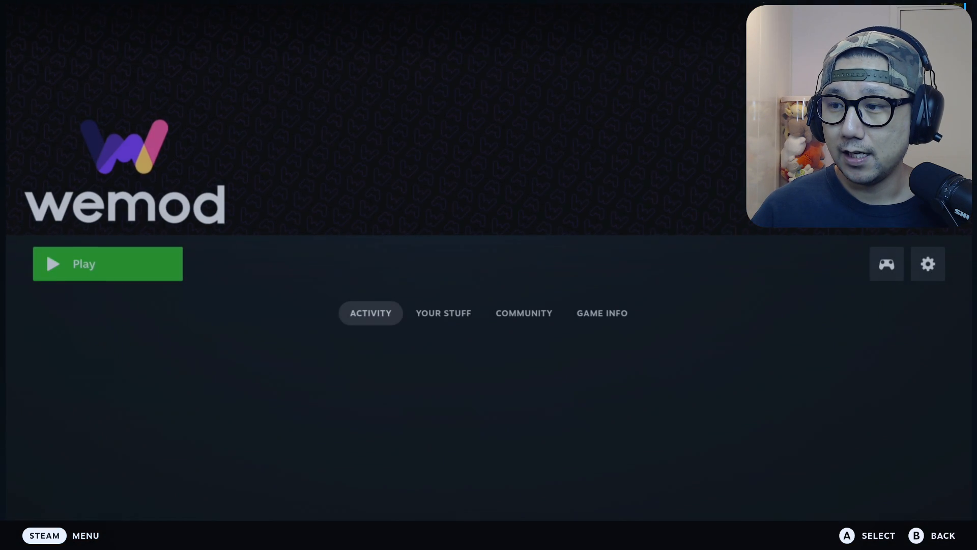
left_click(108, 263)
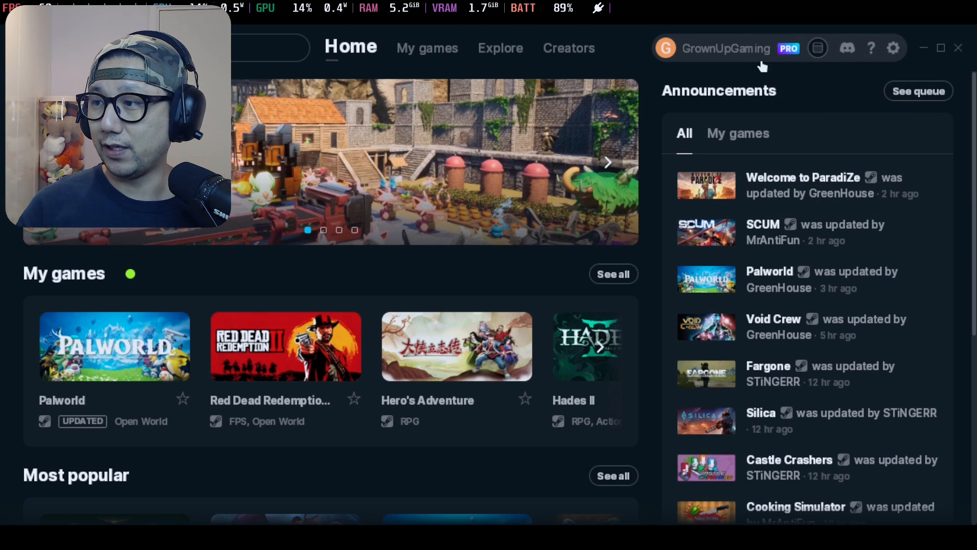
left_click(892, 48)
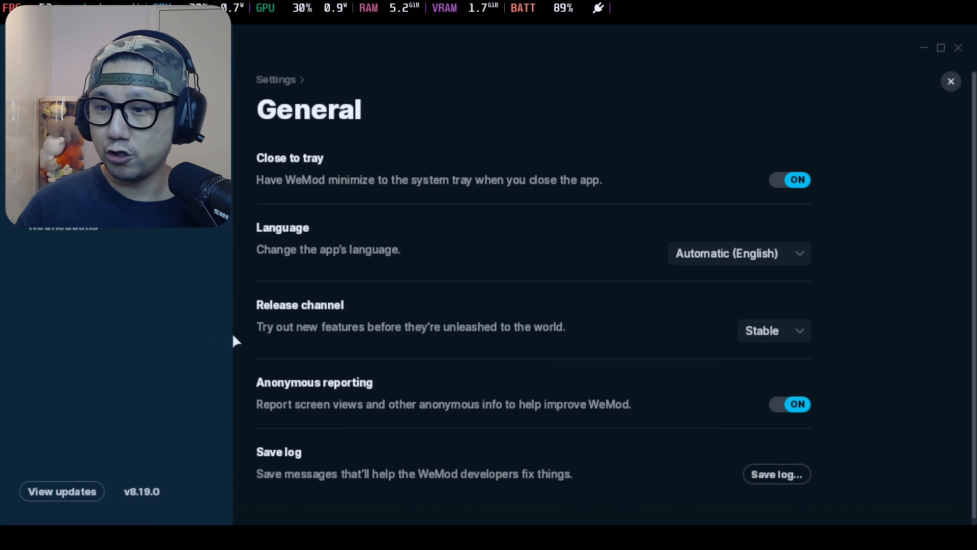
mouse_move(145, 506)
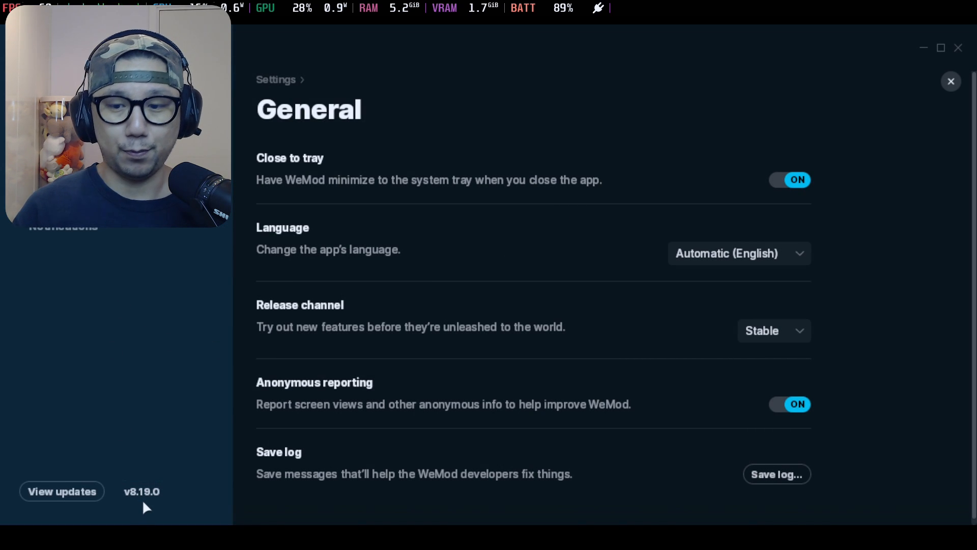
mouse_move(794, 163)
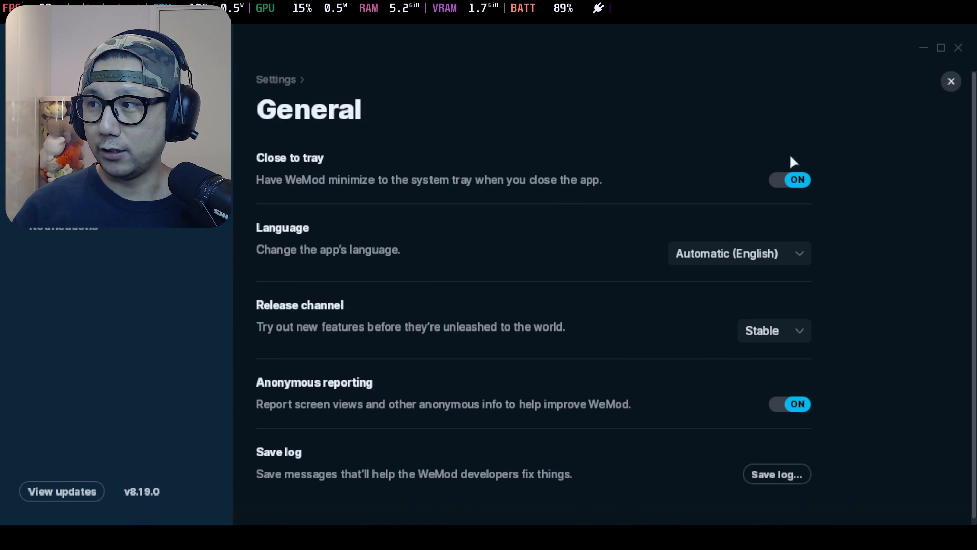
mouse_move(950, 81)
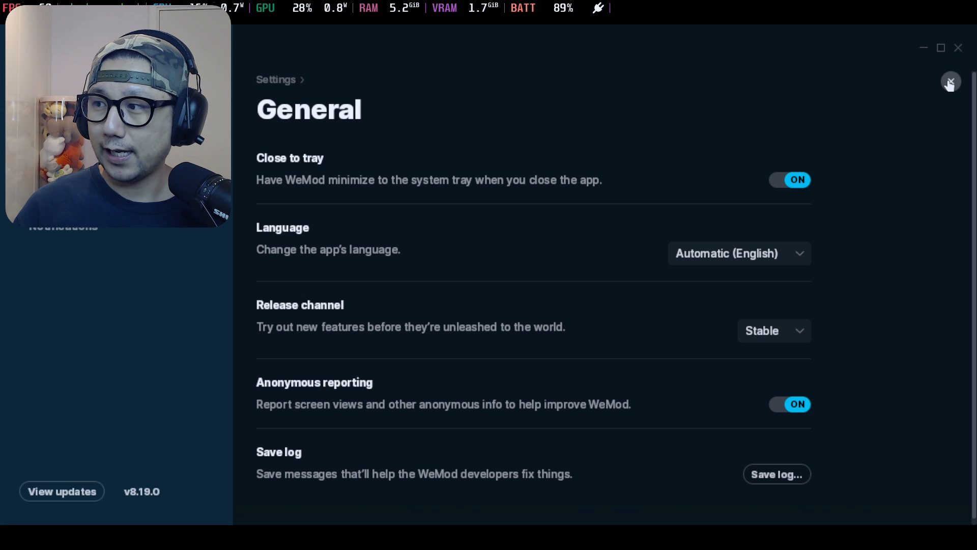
mouse_move(933, 69)
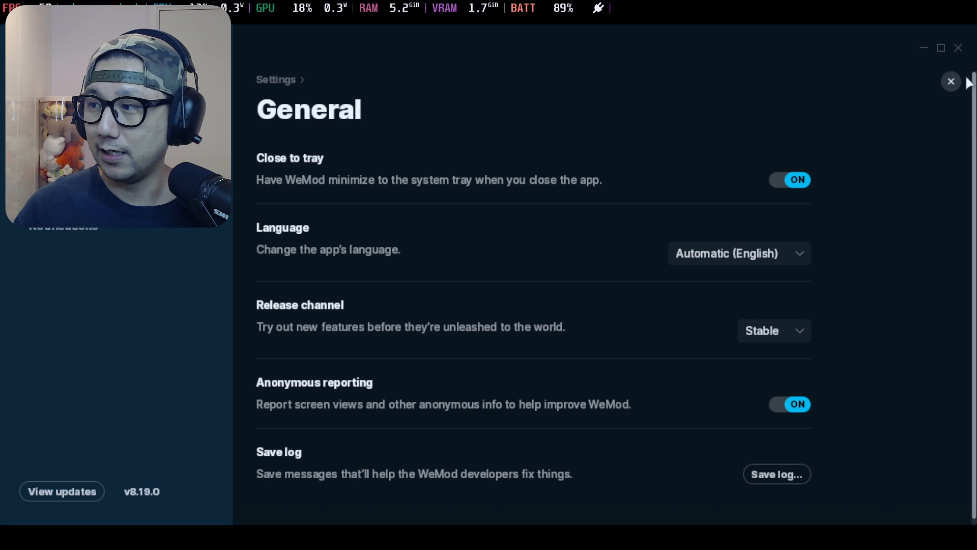
left_click(950, 80)
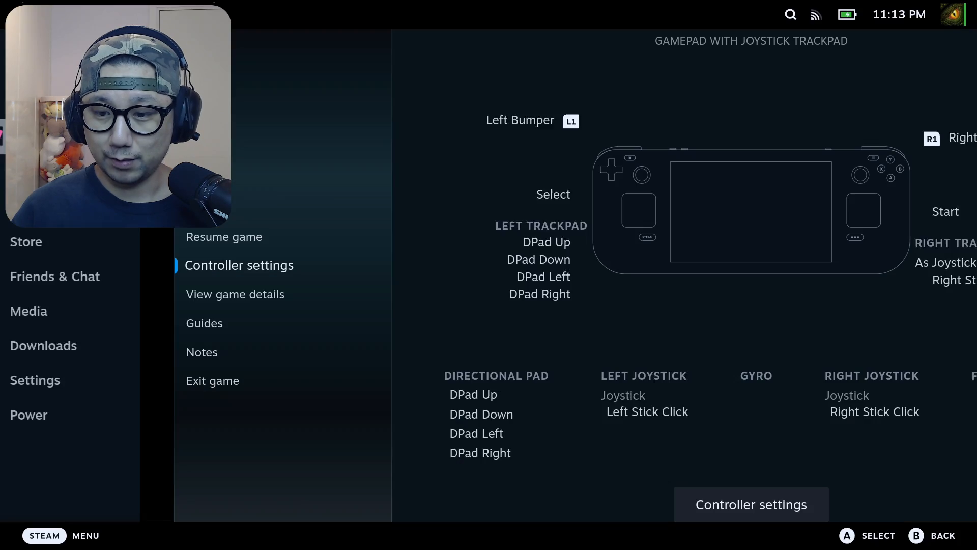
Exit the running WeMod and switch the Steam Deck to Desktop Mode via Power.
left_click(213, 381)
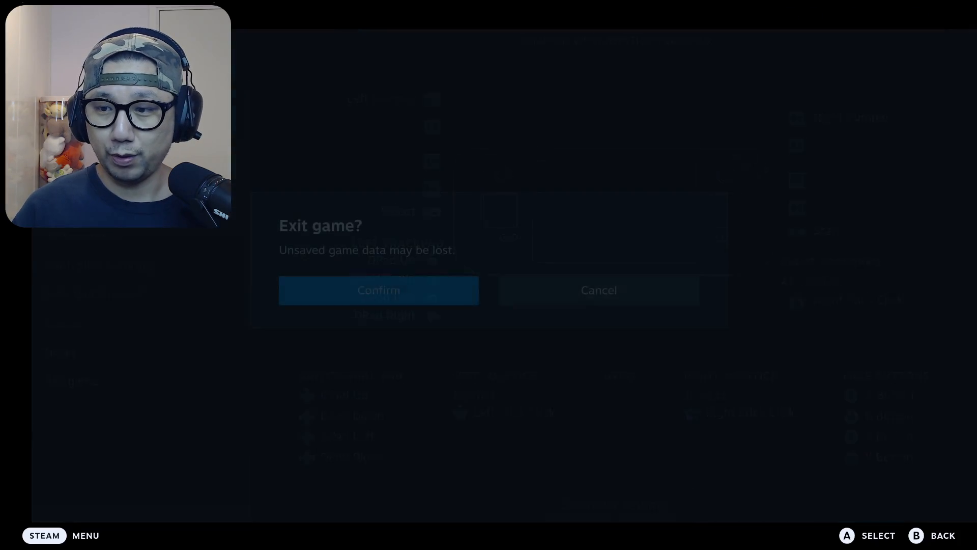
left_click(378, 290)
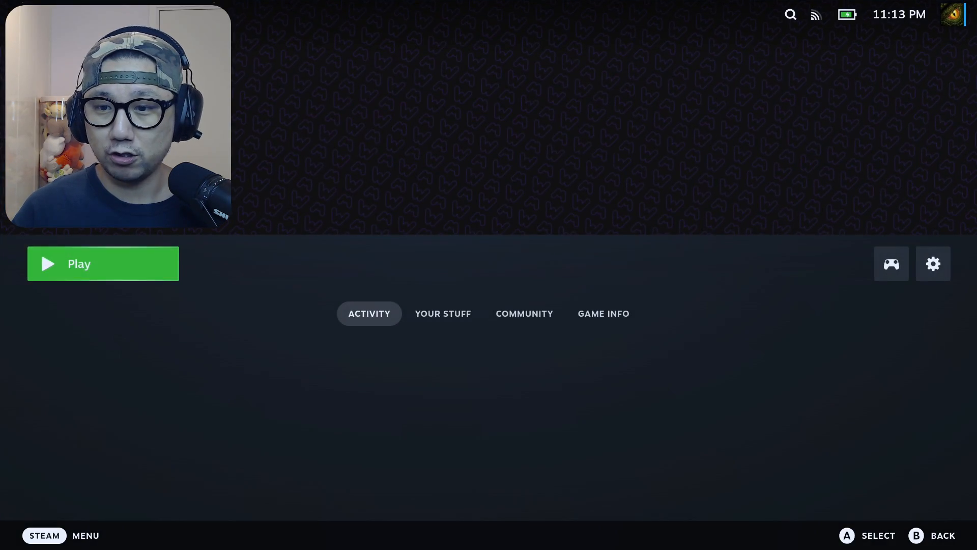
left_click(45, 535)
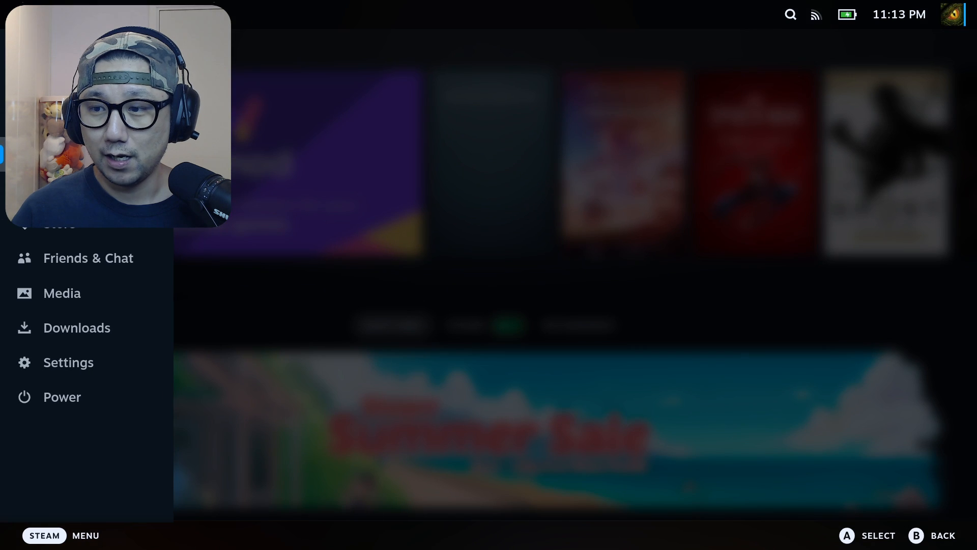
mouse_move(66, 397)
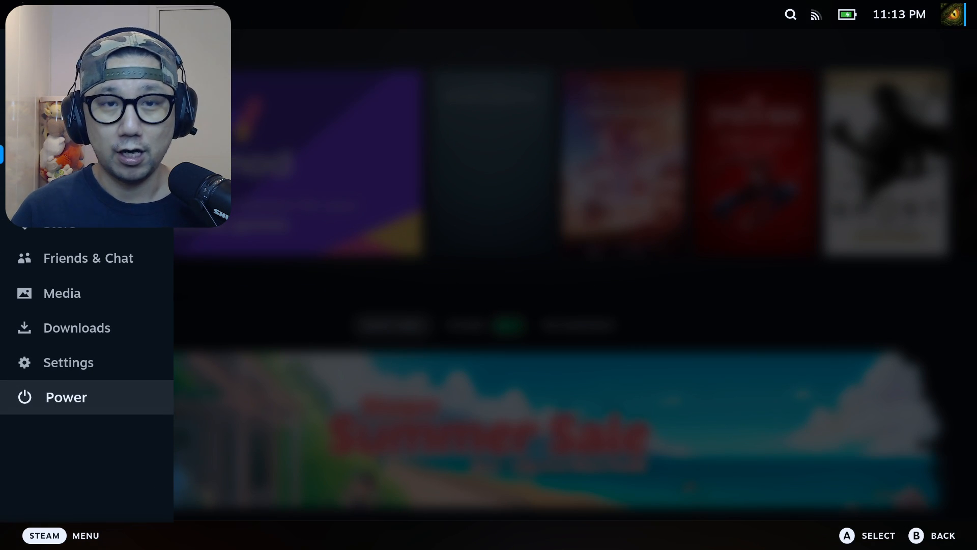
left_click(66, 397)
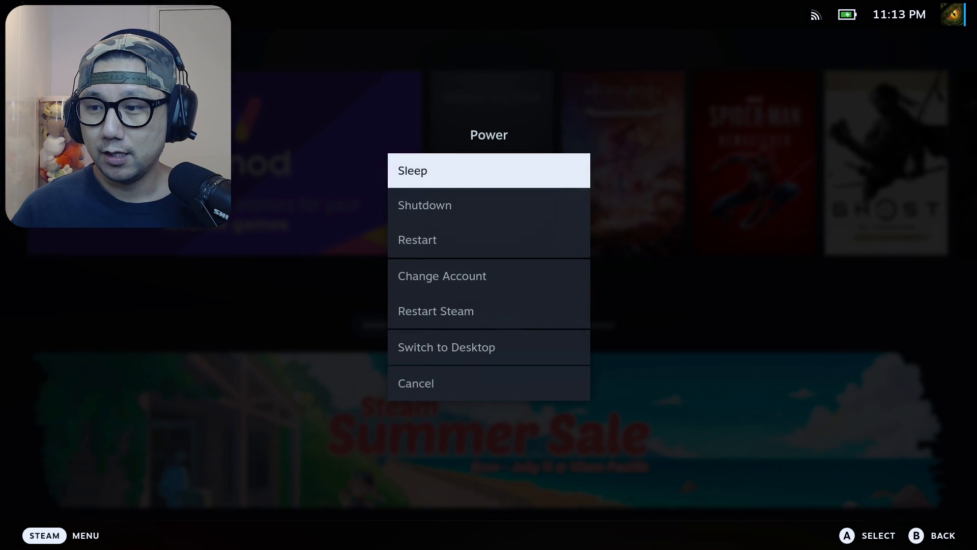
left_click(447, 347)
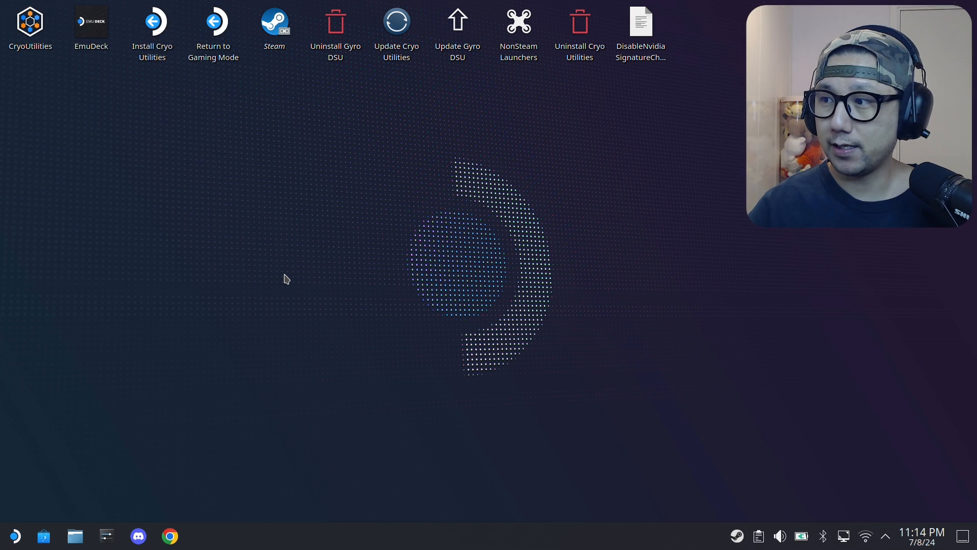
mouse_move(374, 271)
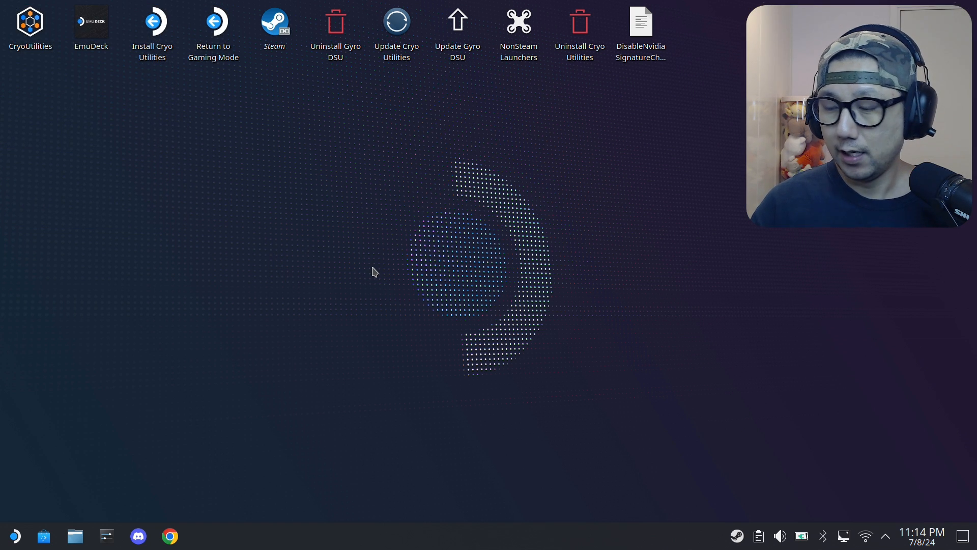
mouse_move(723, 527)
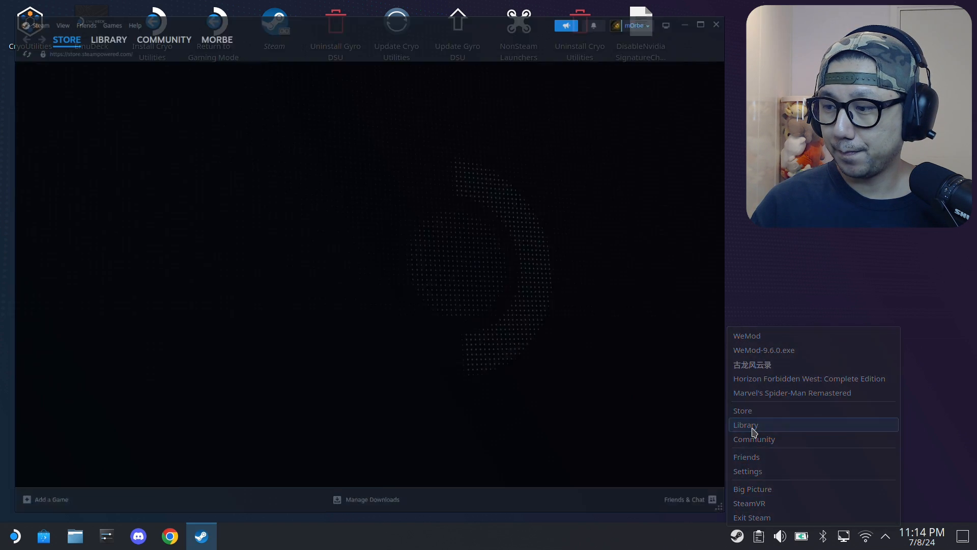
Play WeMod from the desktop Steam Library and open its settings showing v8.19.0.
left_click(745, 424)
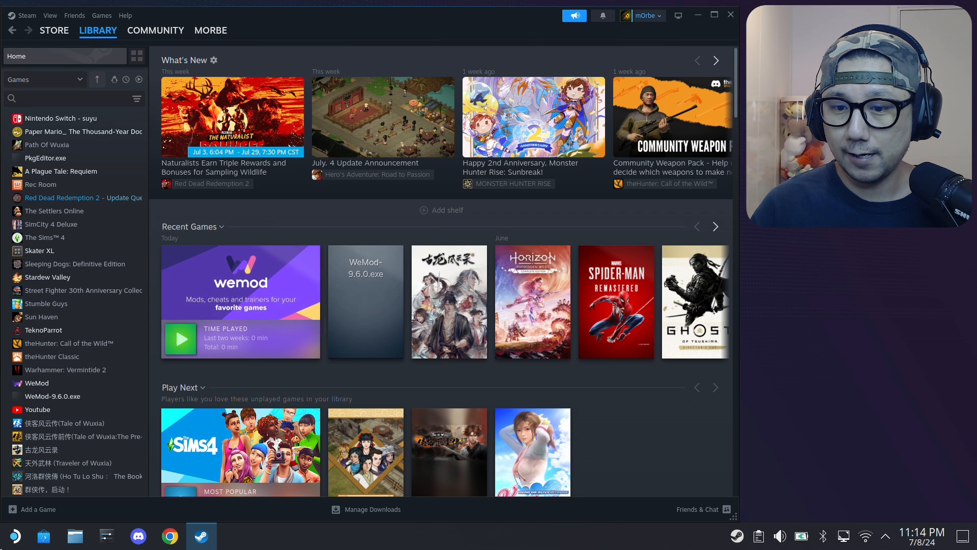
left_click(37, 383)
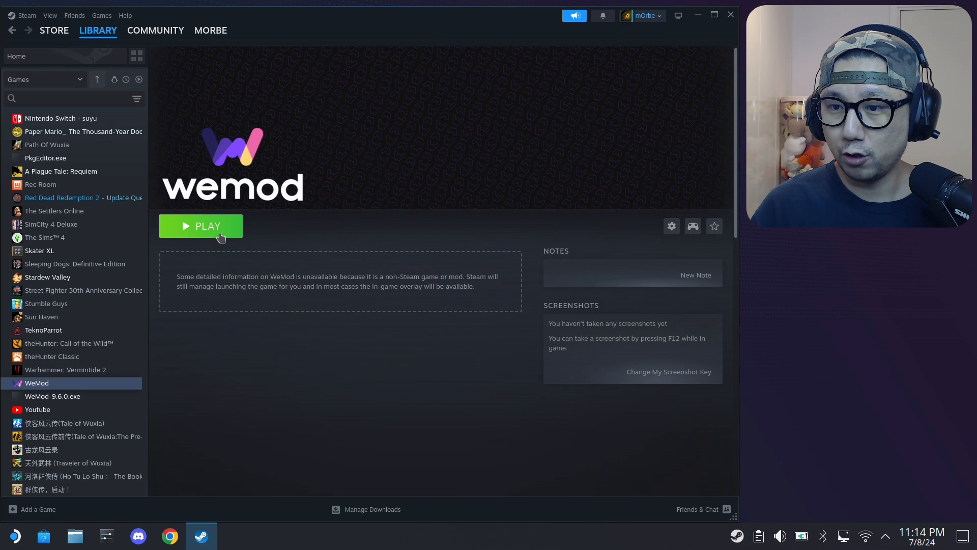
left_click(200, 226)
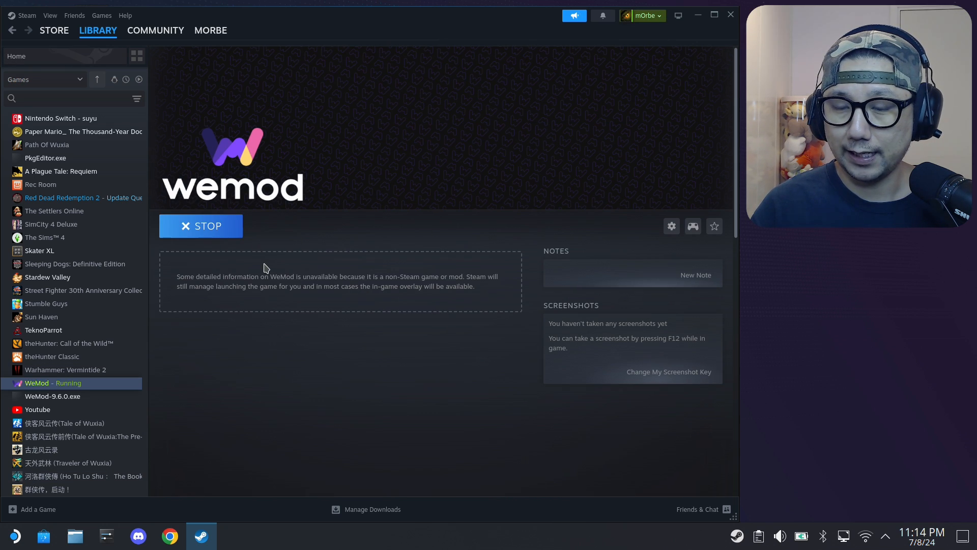
mouse_move(299, 254)
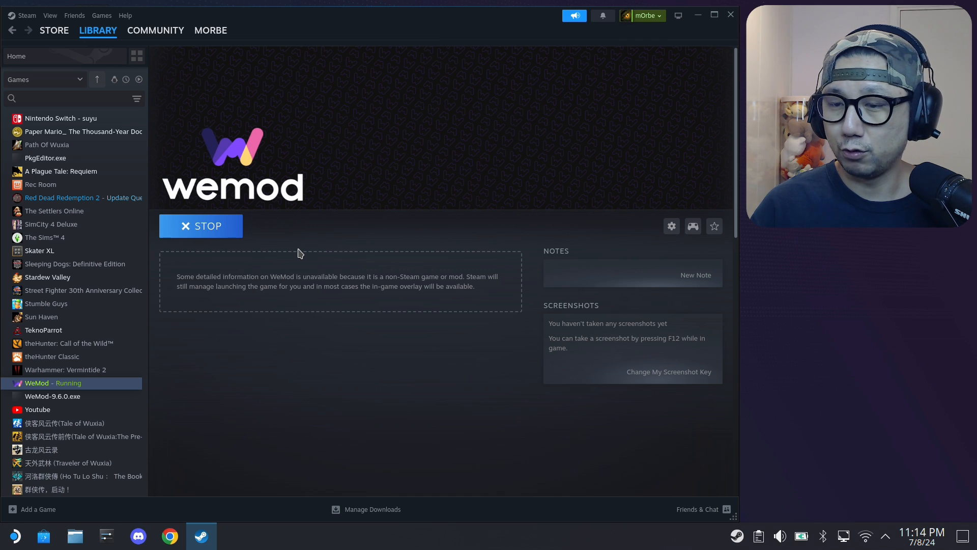
mouse_move(324, 236)
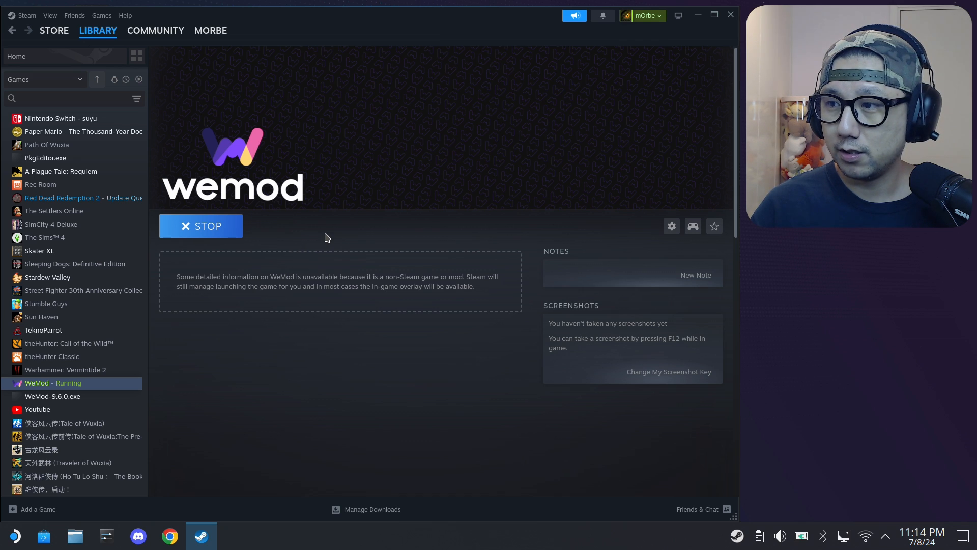
mouse_move(367, 236)
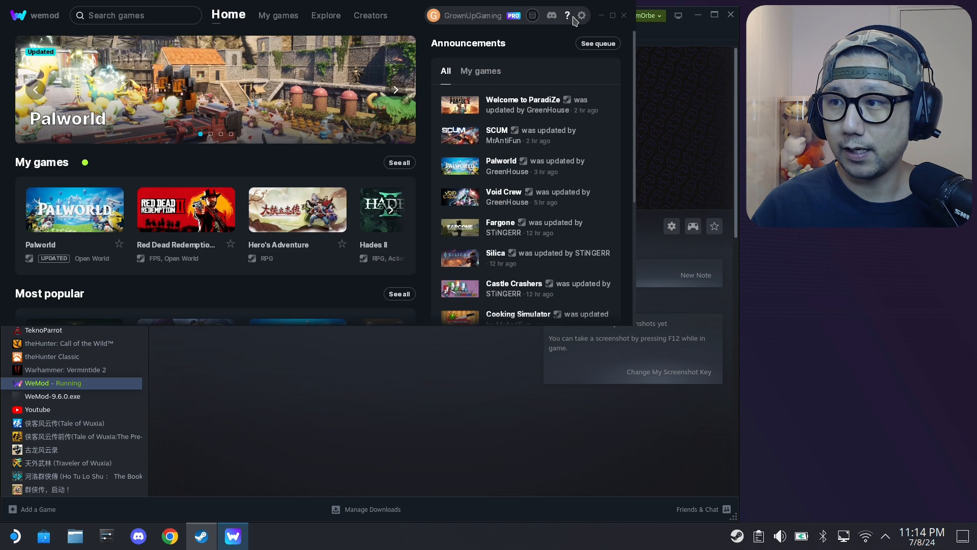
left_click(580, 15)
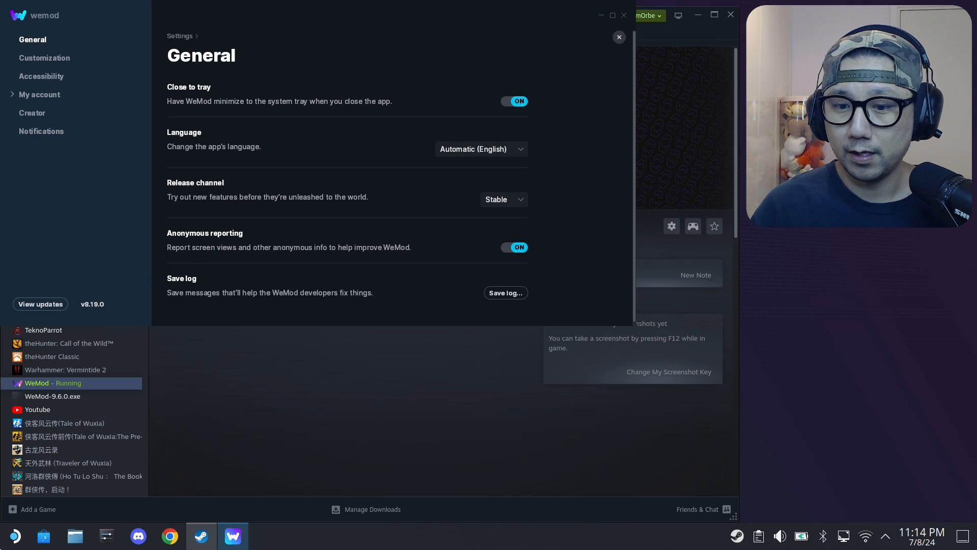
mouse_move(583, 69)
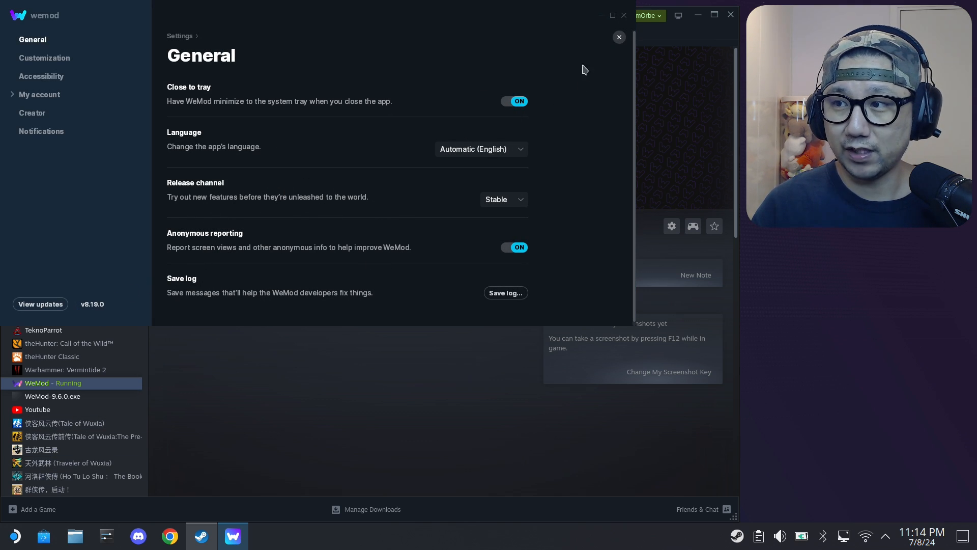
mouse_move(625, 17)
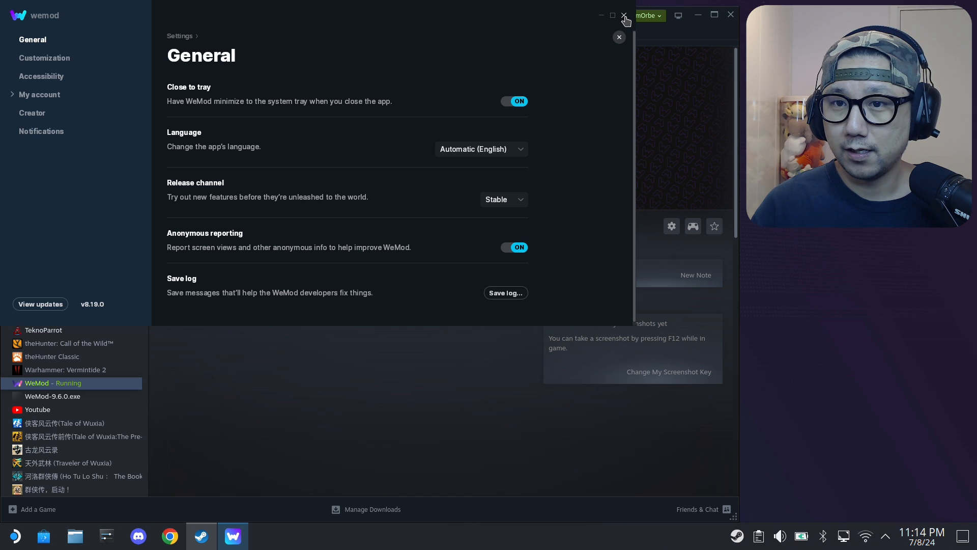
mouse_move(13, 535)
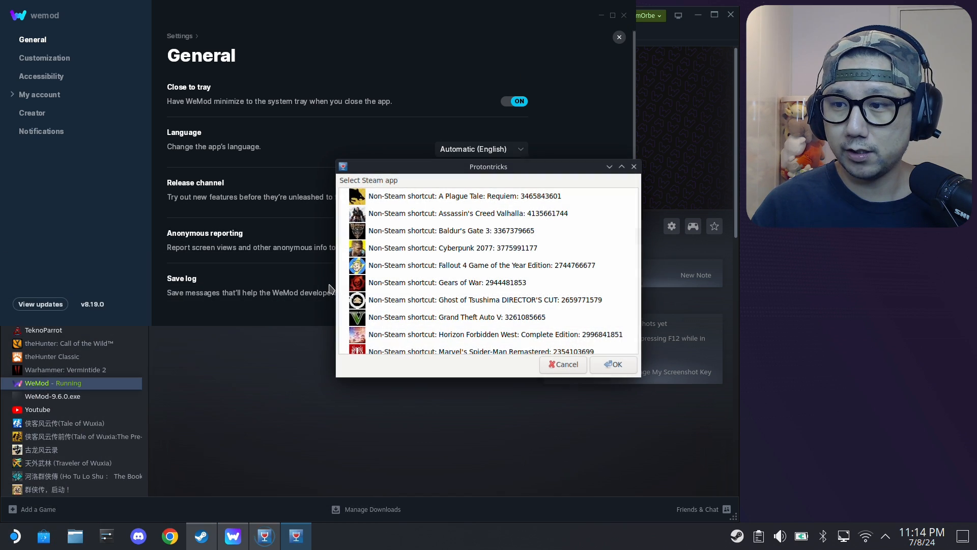
scroll("down", 3)
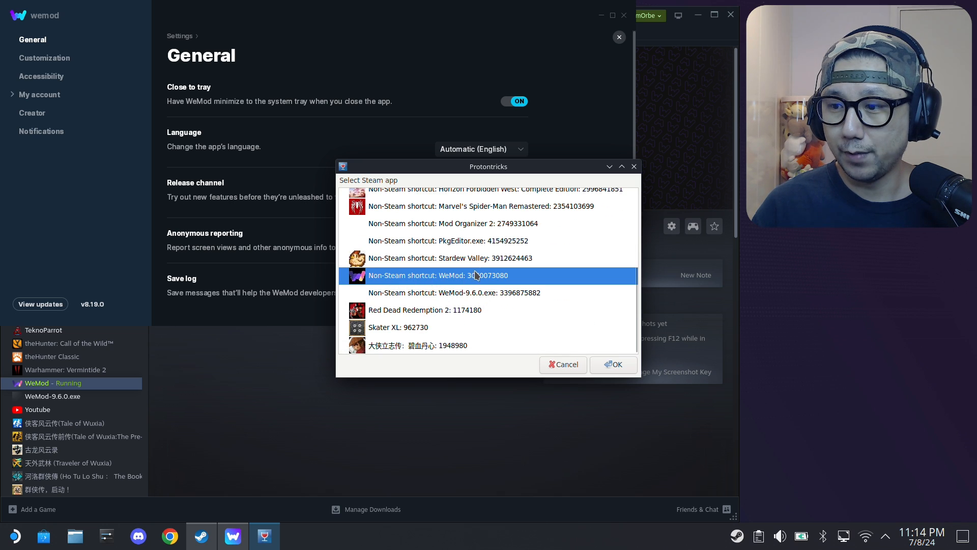
mouse_move(489, 280)
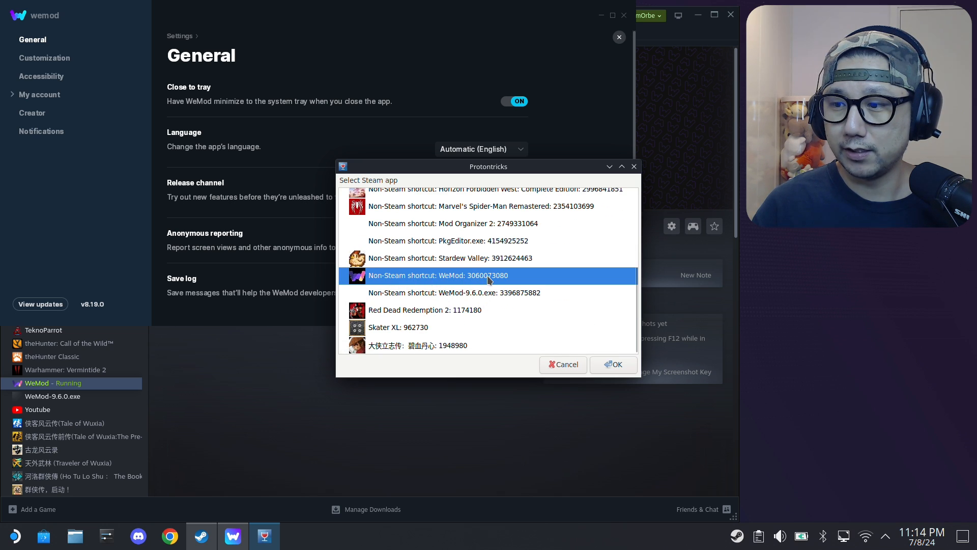
mouse_move(508, 281)
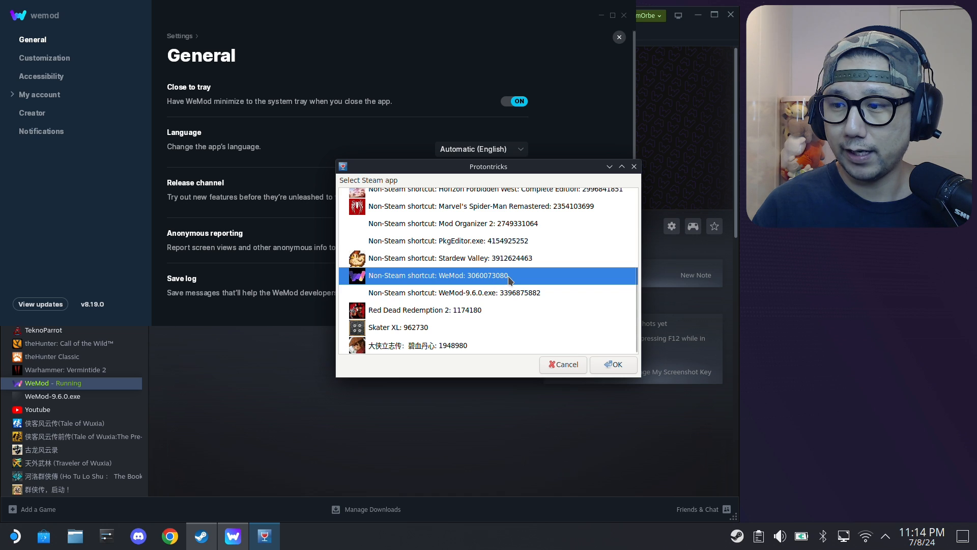
mouse_move(74, 535)
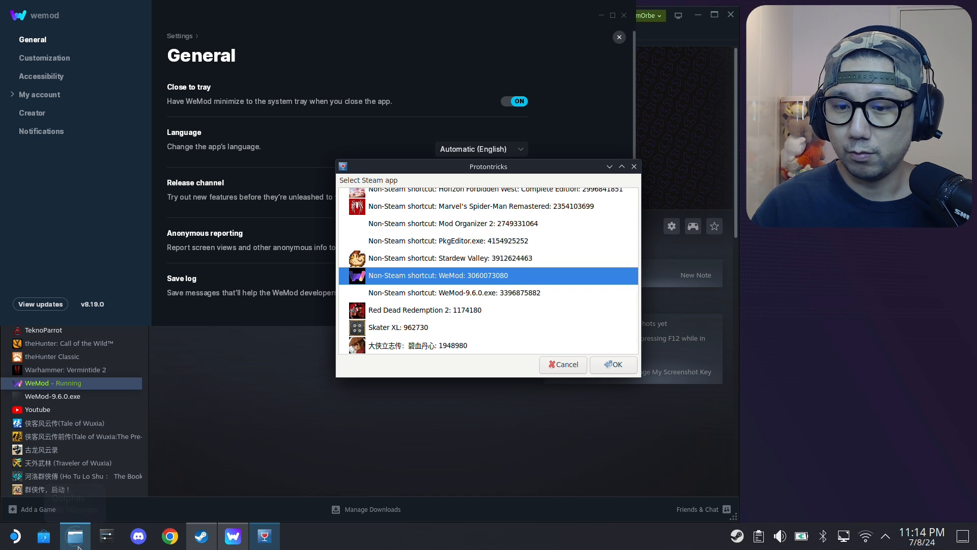
Open Dolphin and go from Home into the hidden .steam folder.
left_click(613, 364)
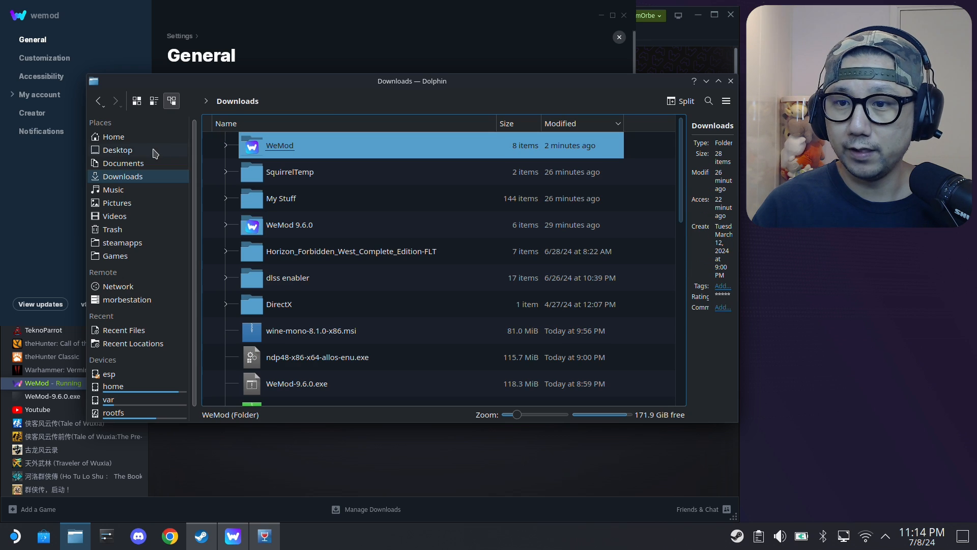
mouse_move(114, 136)
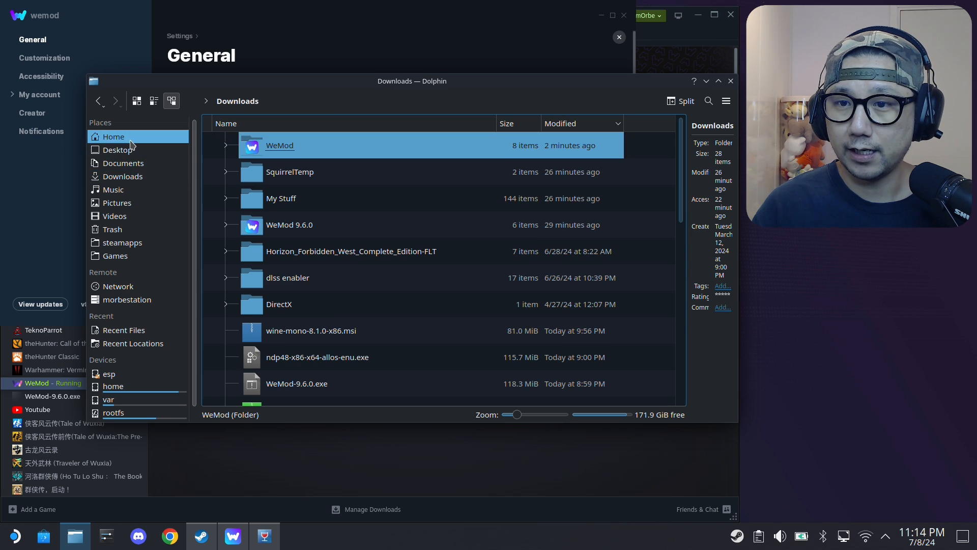
left_click(113, 137)
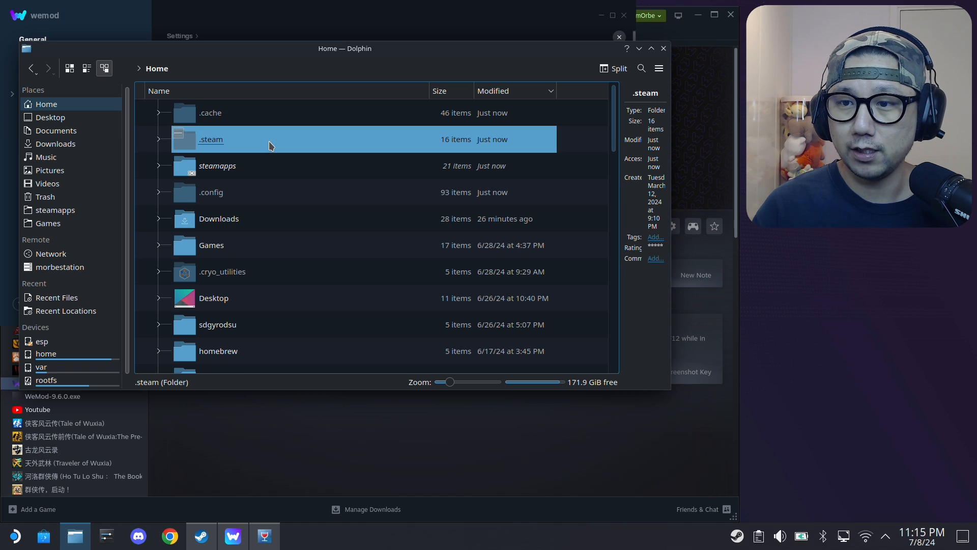
double_click(210, 139)
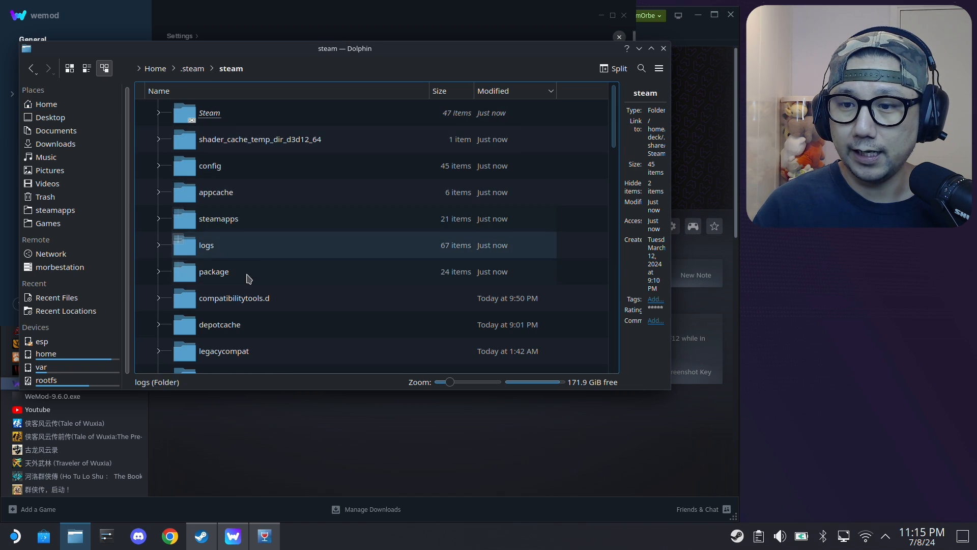
scroll("down", 3)
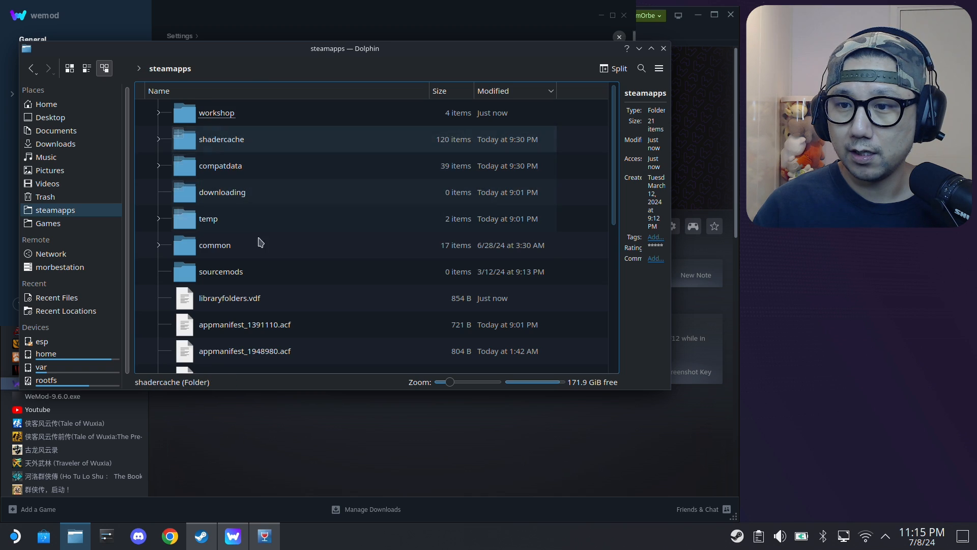
left_click(220, 165)
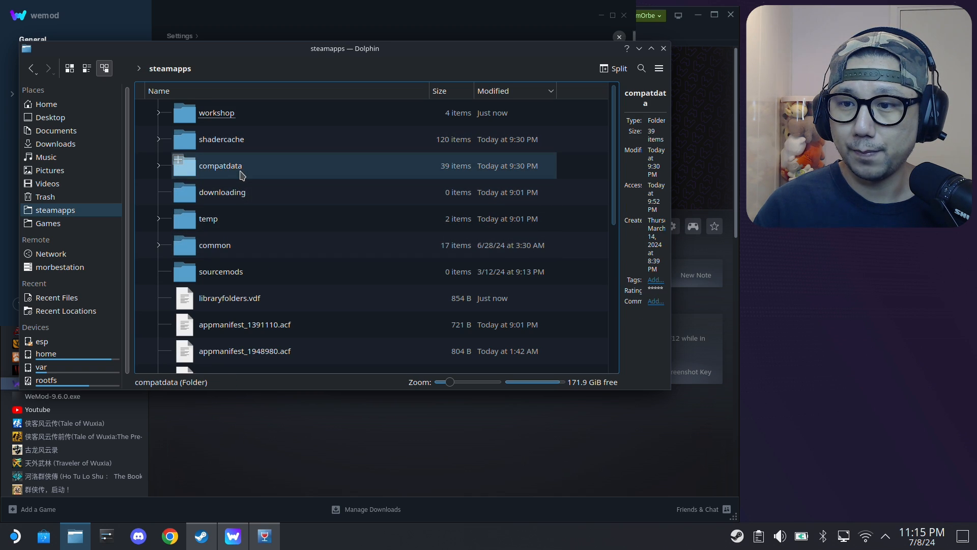
double_click(220, 164)
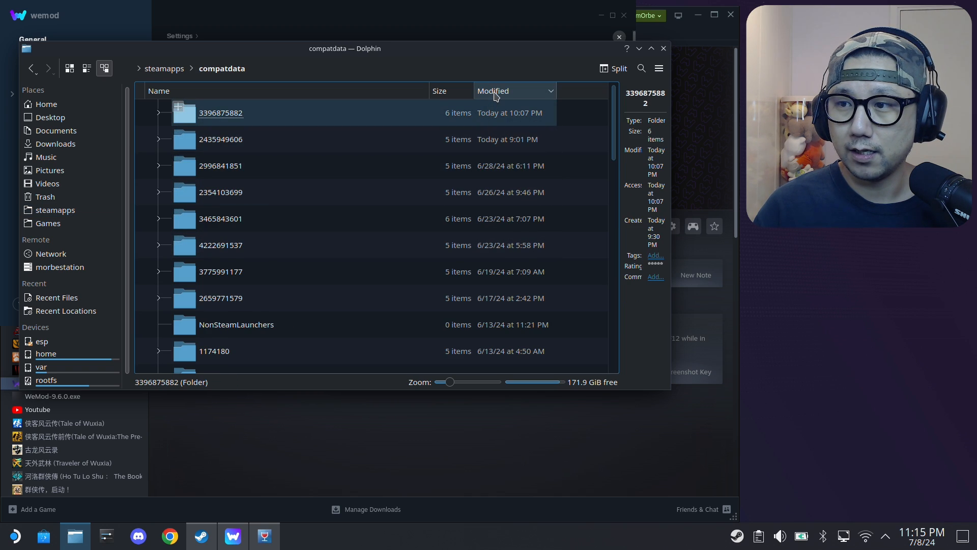
left_click(159, 90)
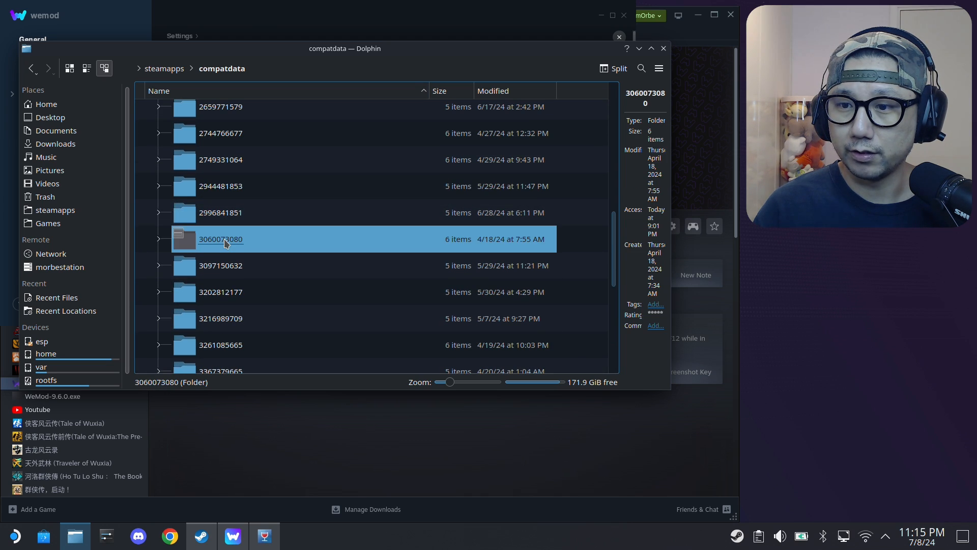
right_click(224, 239)
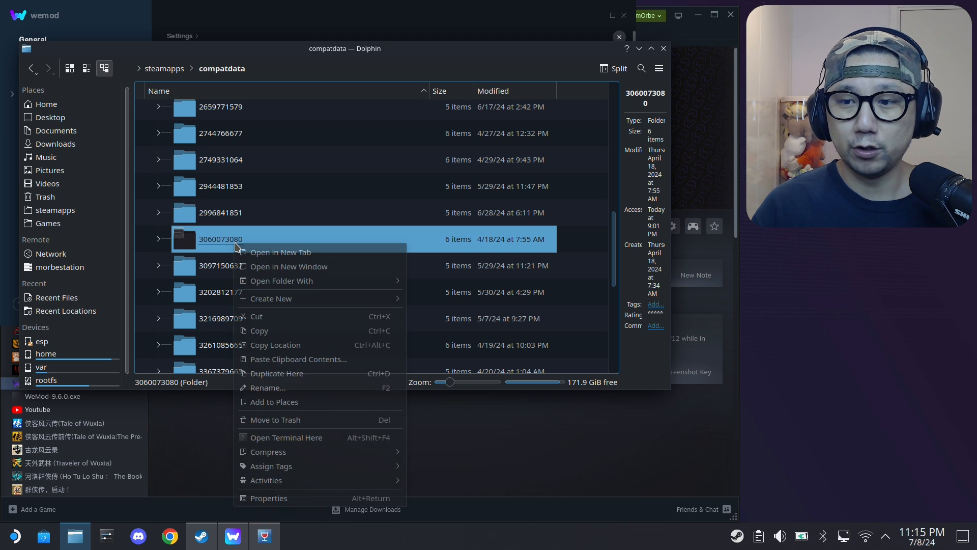
left_click(265, 335)
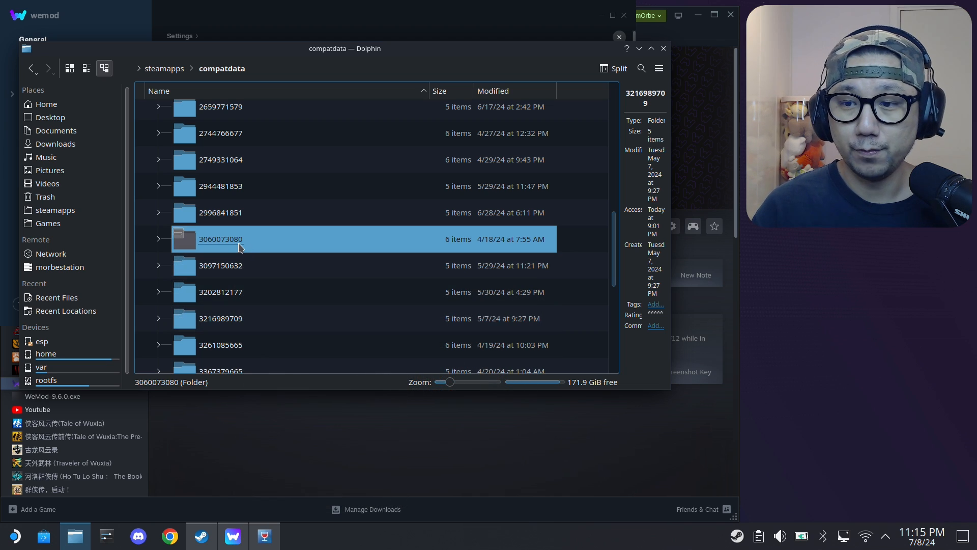
double_click(221, 239)
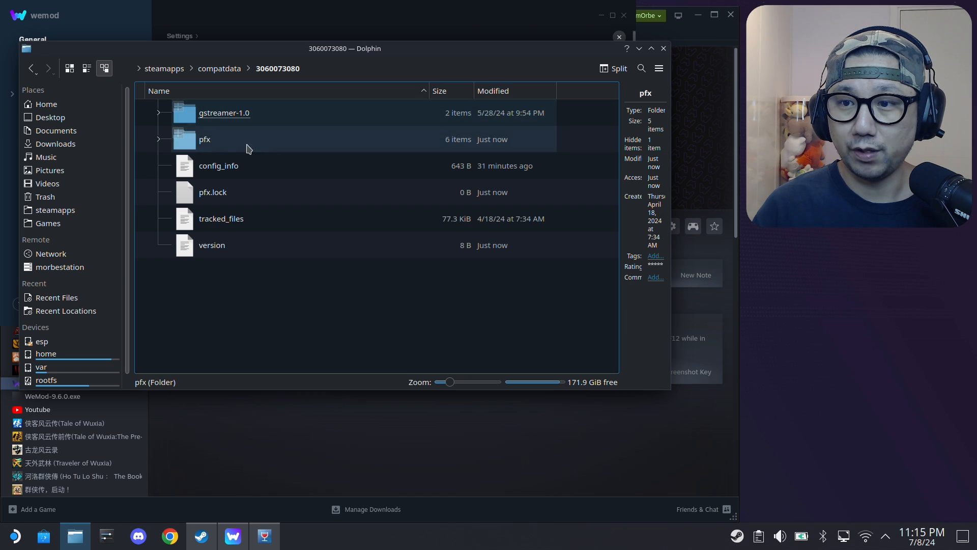
double_click(204, 139)
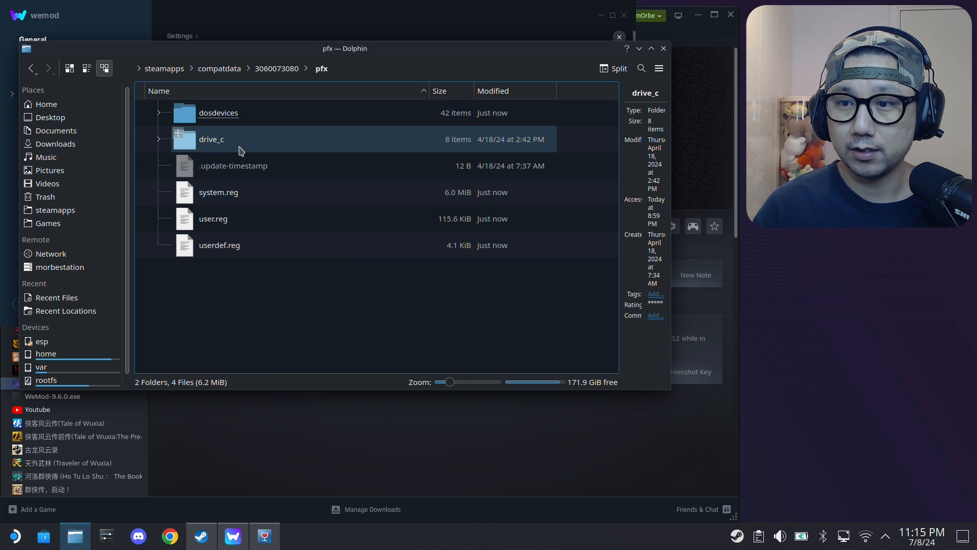
double_click(211, 139)
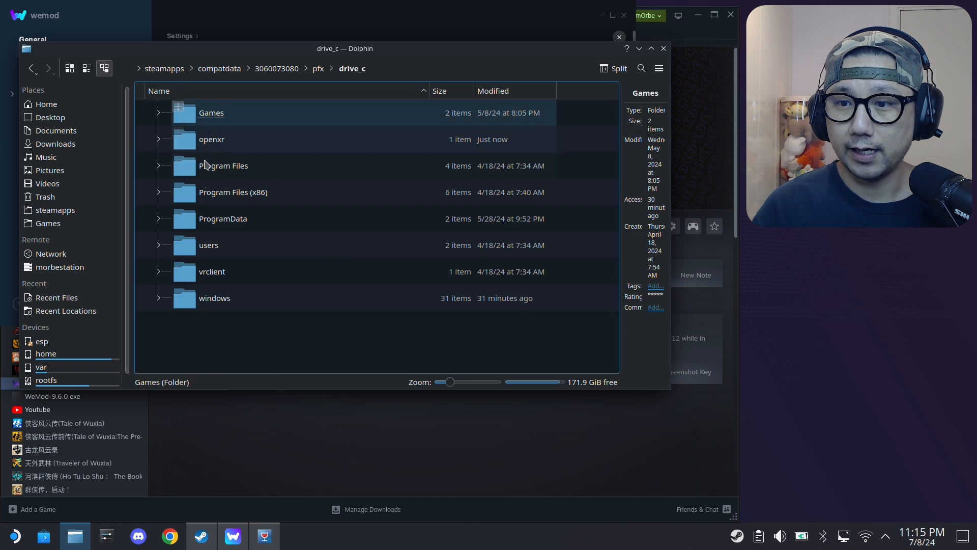
double_click(212, 113)
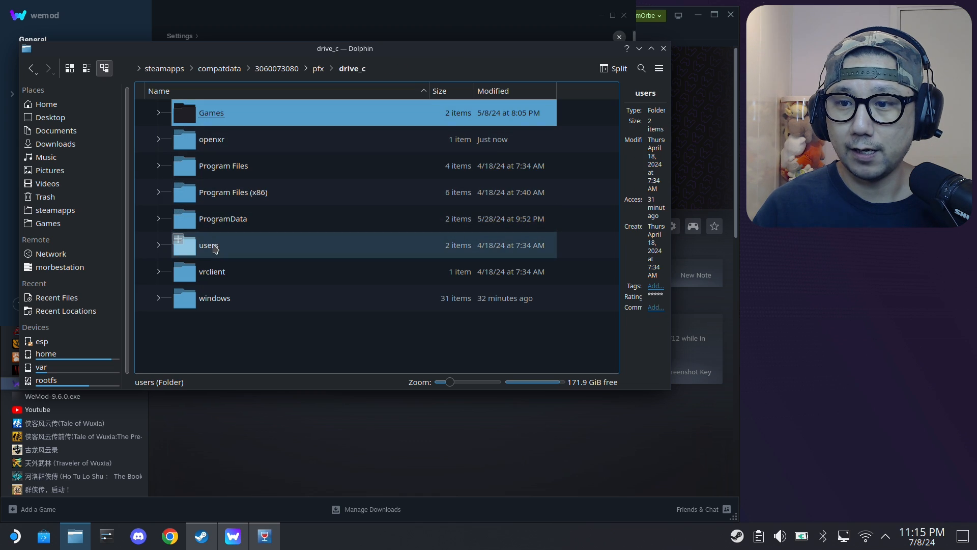
double_click(209, 245)
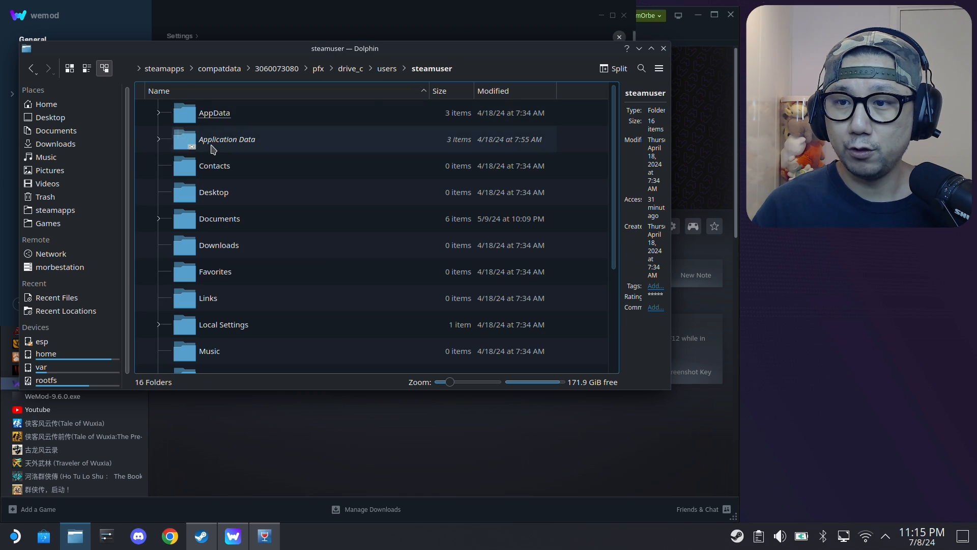
double_click(214, 113)
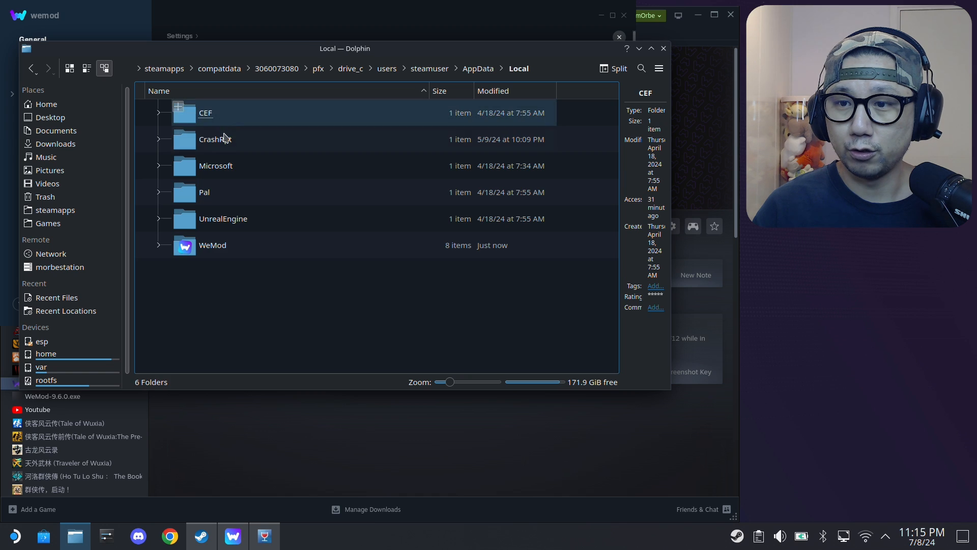
double_click(213, 245)
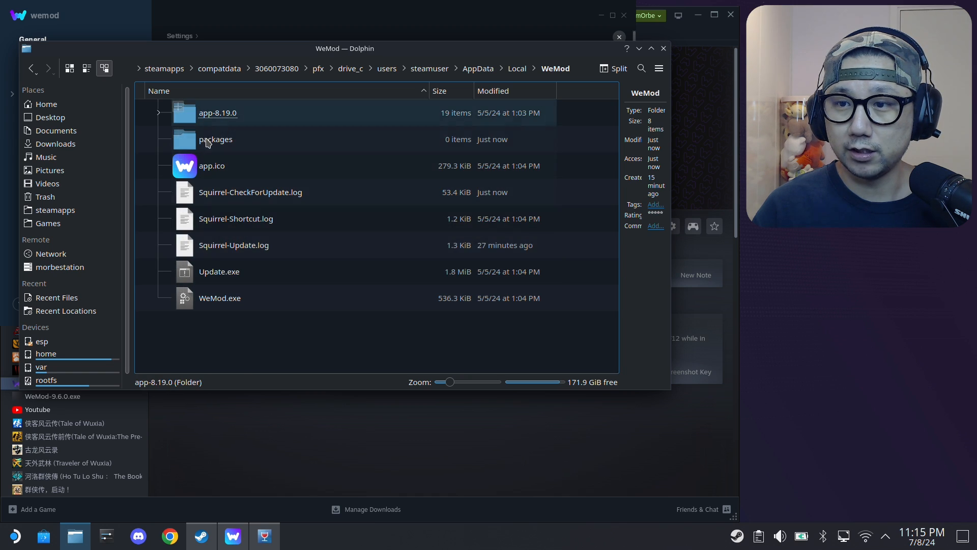
left_click(217, 113)
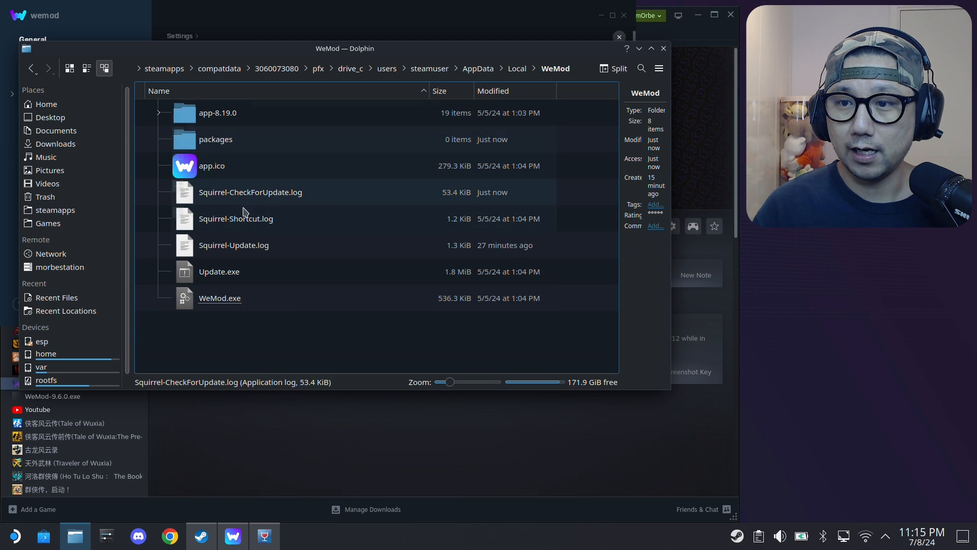
Open Downloads in a new tab and select all files in the WeMod 9.6.0 folder.
right_click(57, 143)
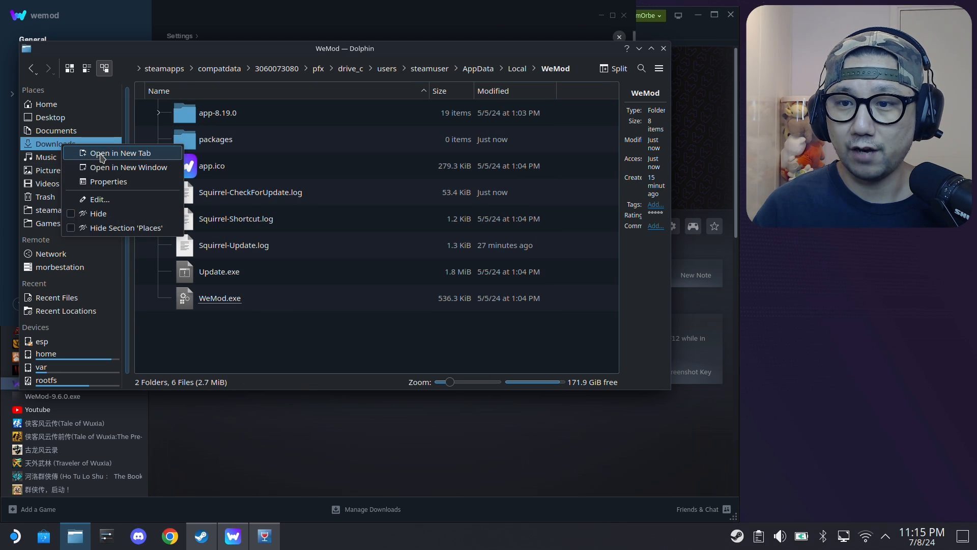
left_click(120, 153)
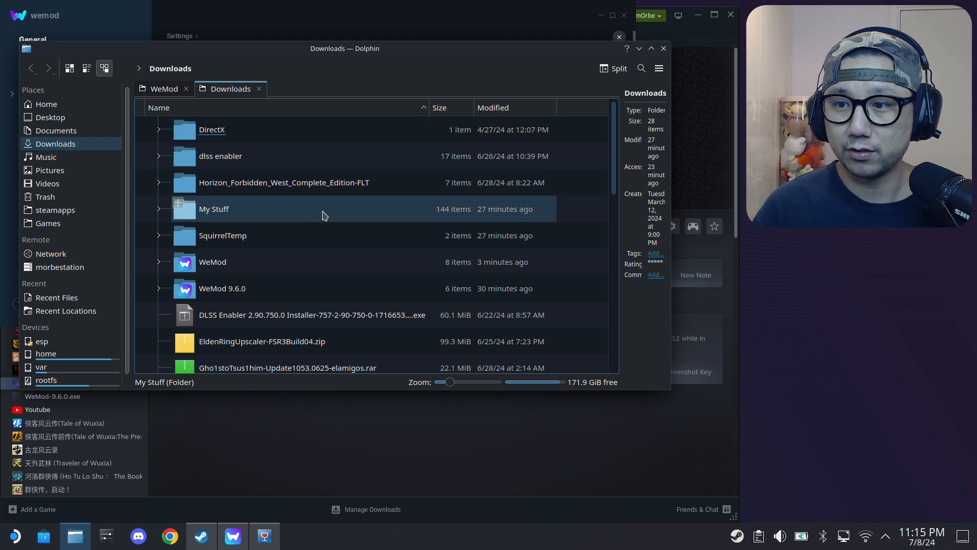
left_click(222, 288)
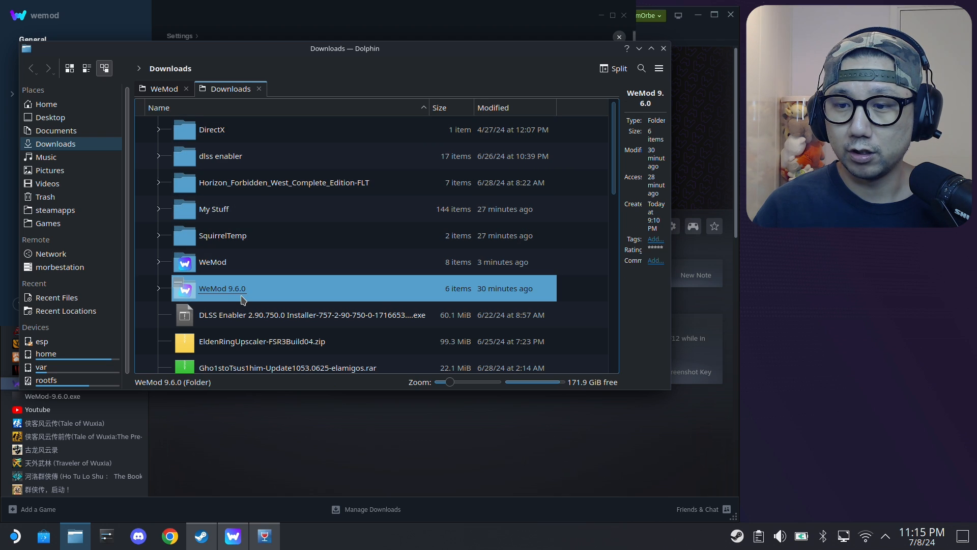
double_click(221, 288)
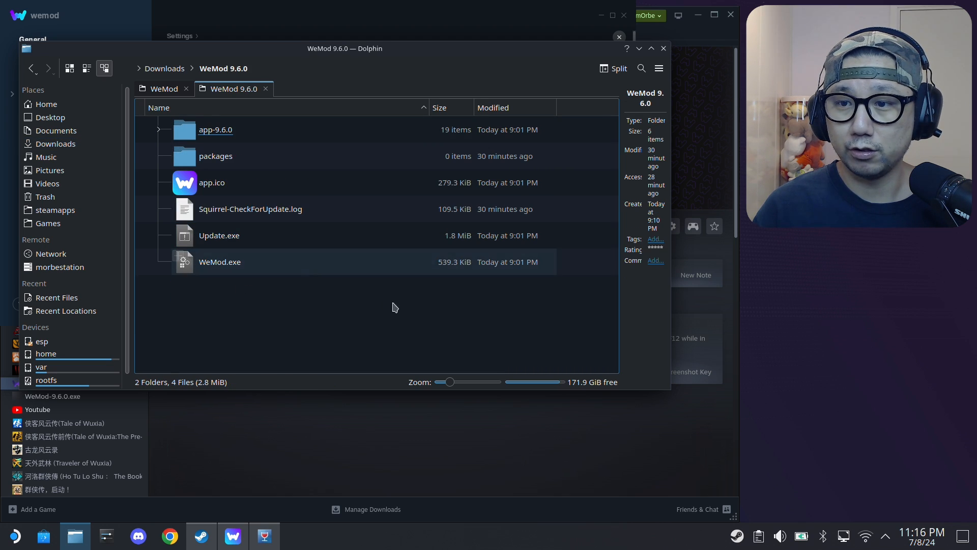
key("ctrl+a")
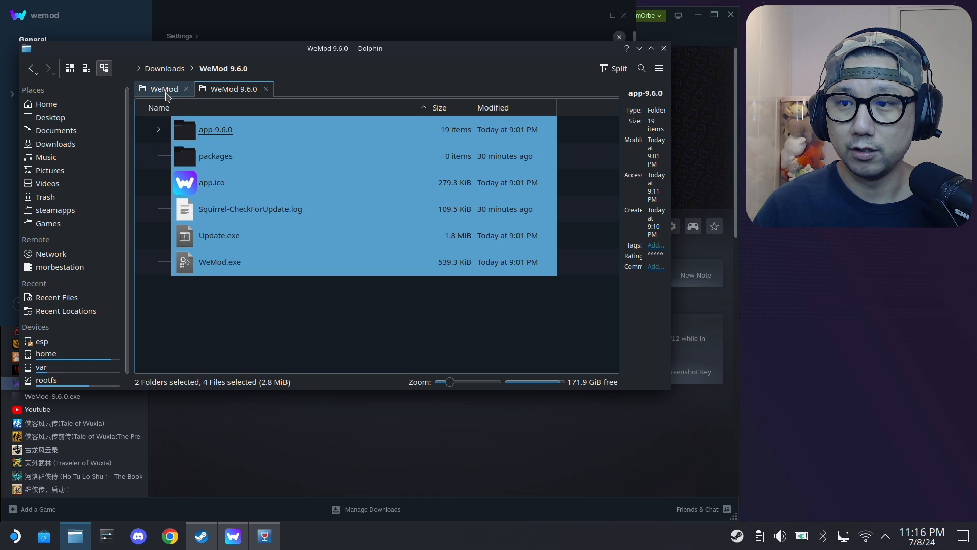
Copy the 9.6.0 files into the prefix WeMod folder and close Dolphin.
left_click(163, 89)
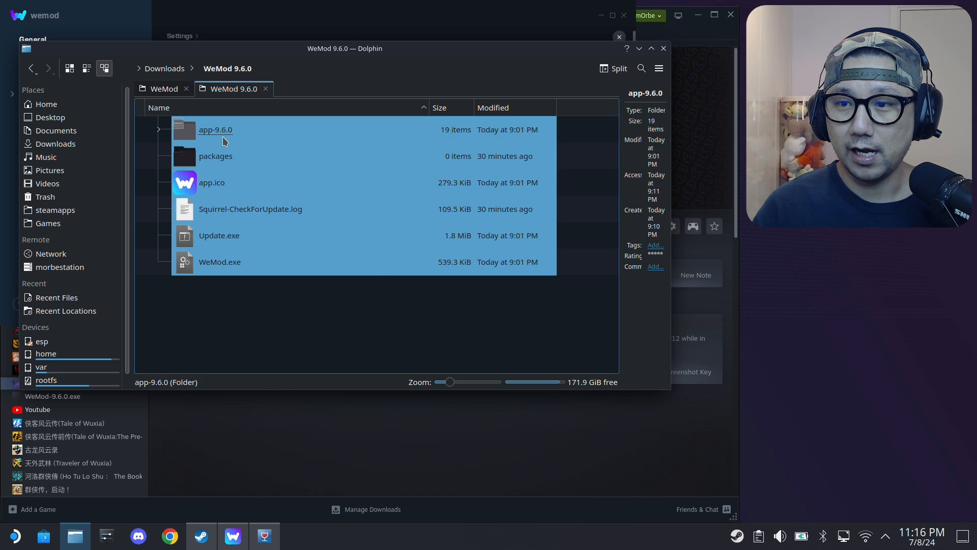
left_click(164, 88)
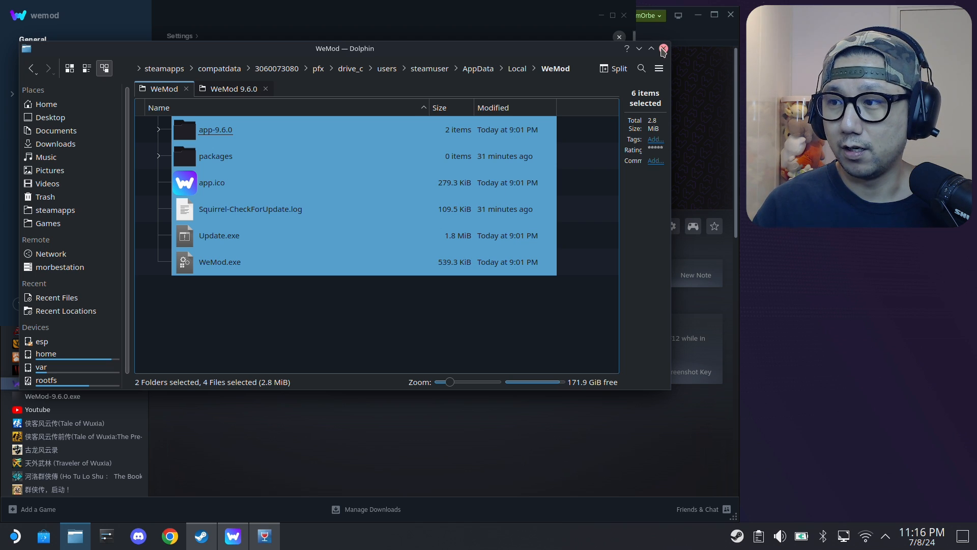
left_click(663, 49)
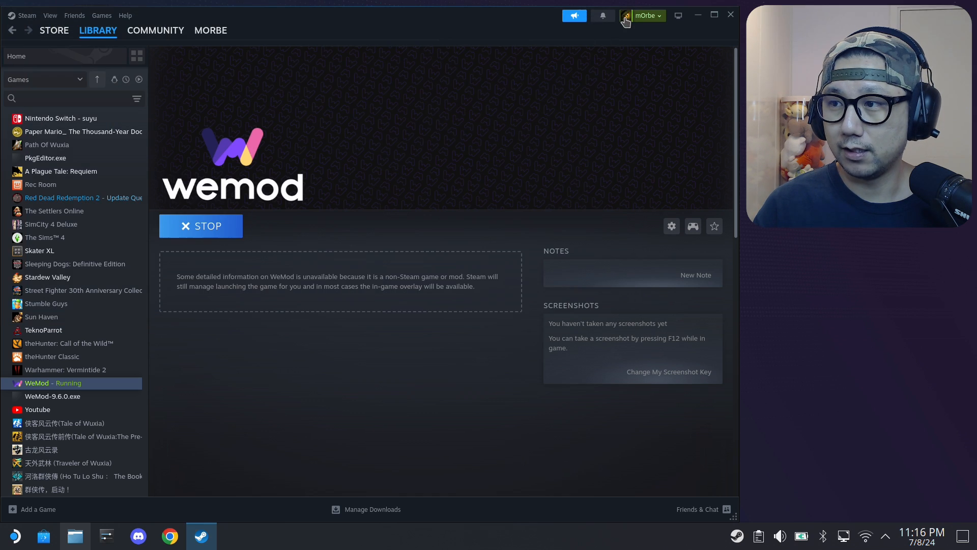
mouse_move(200, 225)
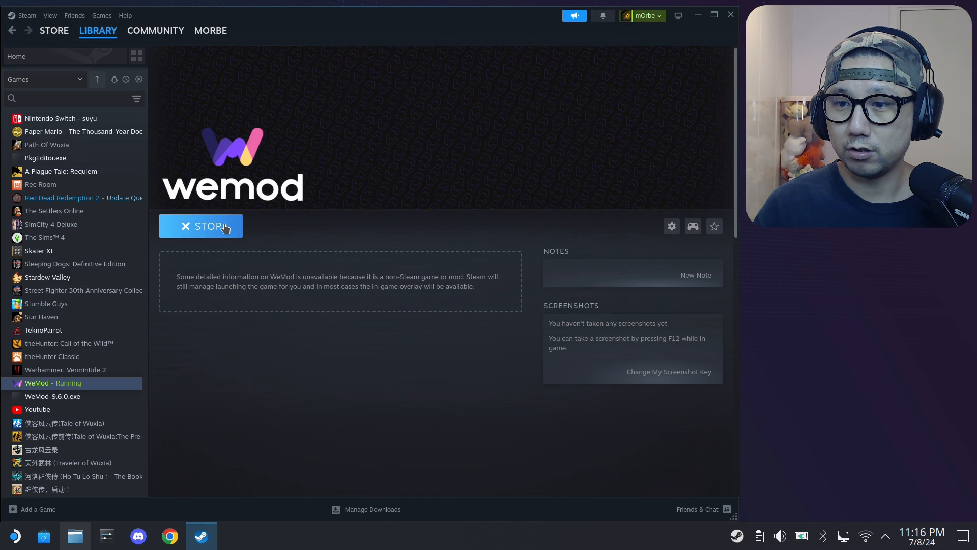
Stop WeMod on its Steam library page and Play it again.
left_click(201, 225)
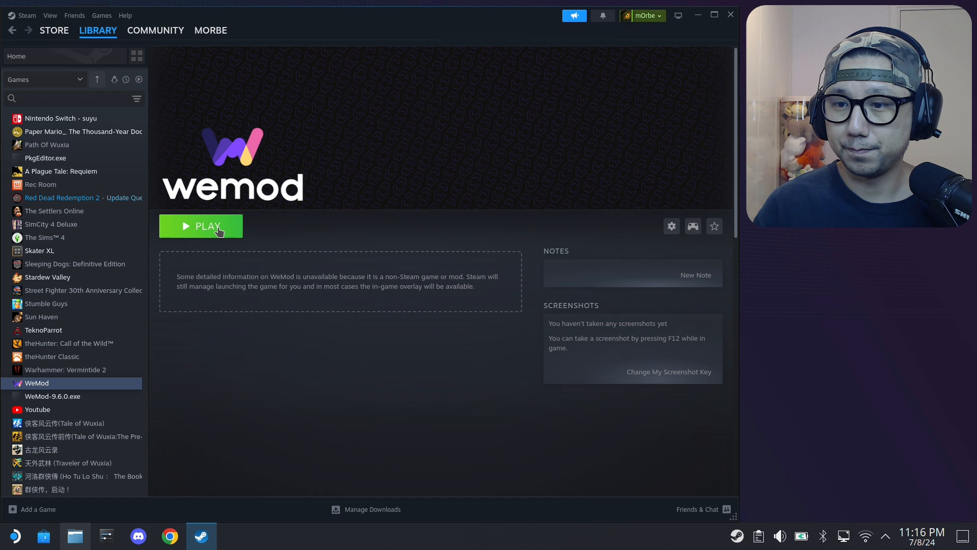
left_click(200, 225)
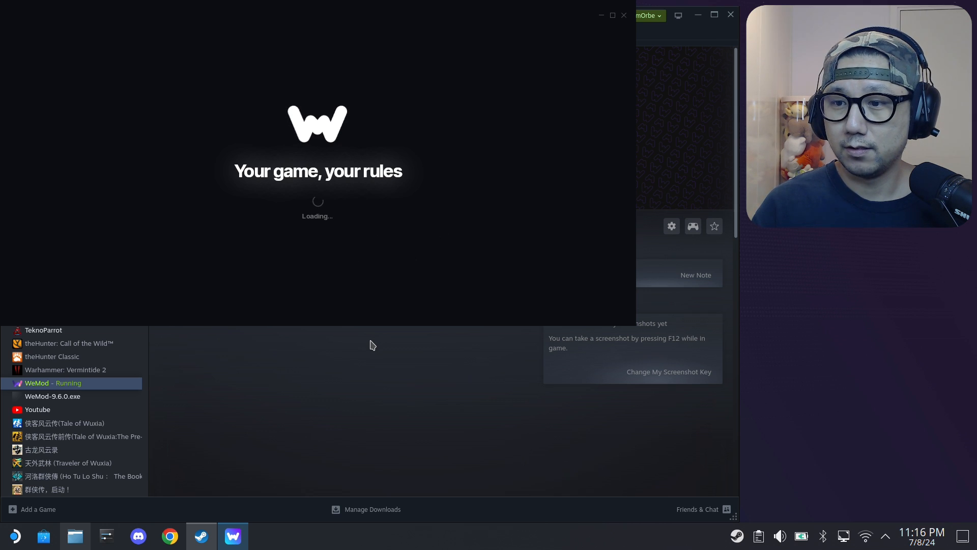
mouse_move(341, 377)
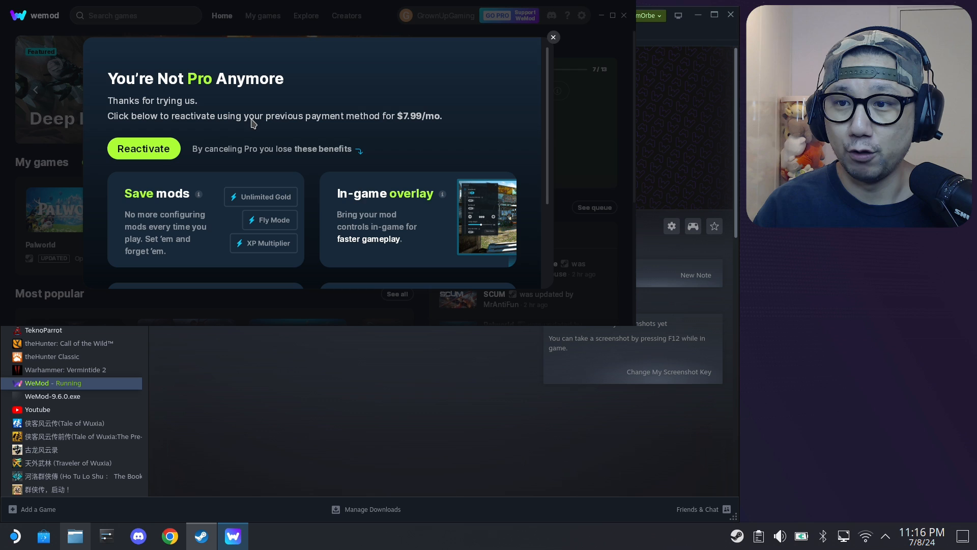
mouse_move(323, 193)
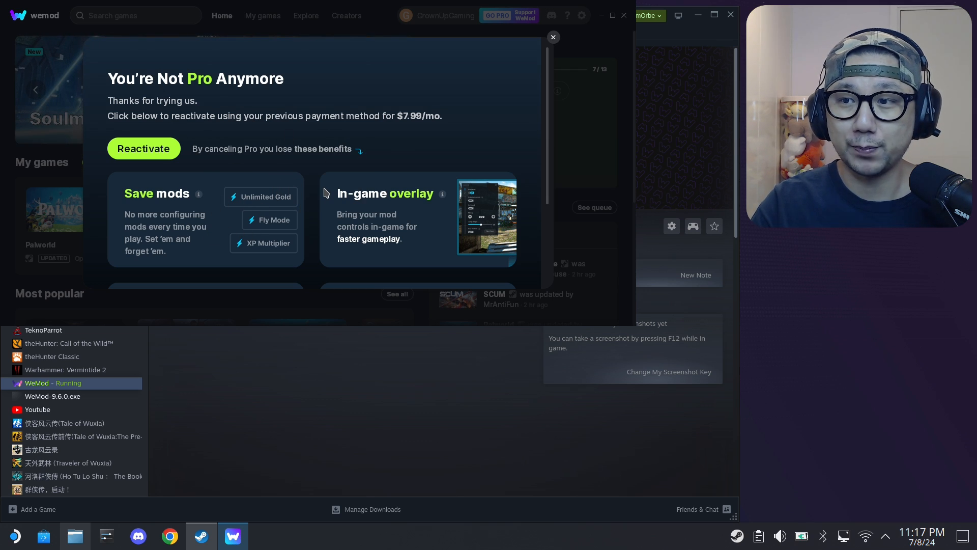
mouse_move(219, 105)
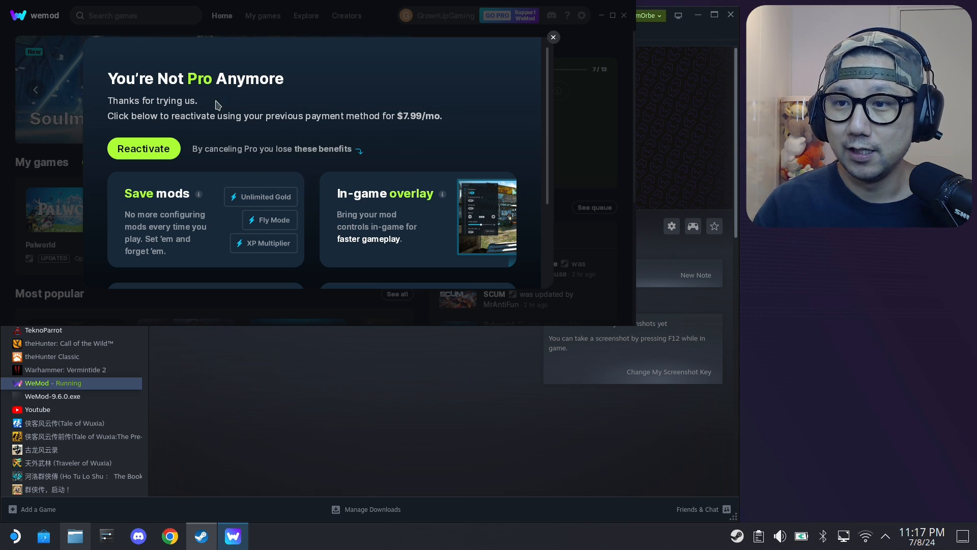
Dismiss the 'You're Not Pro Anymore' popup and bring up WeMod's settings.
left_click(552, 37)
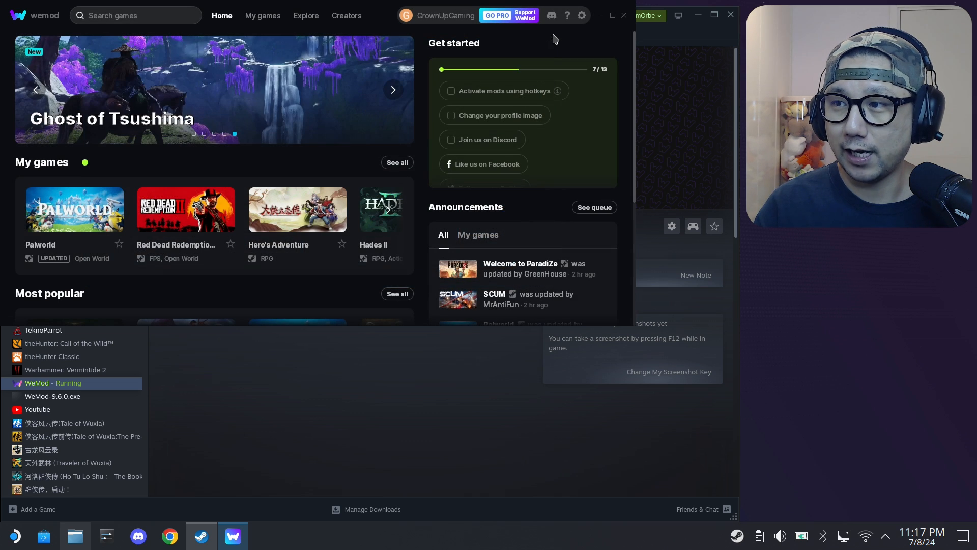
left_click(580, 14)
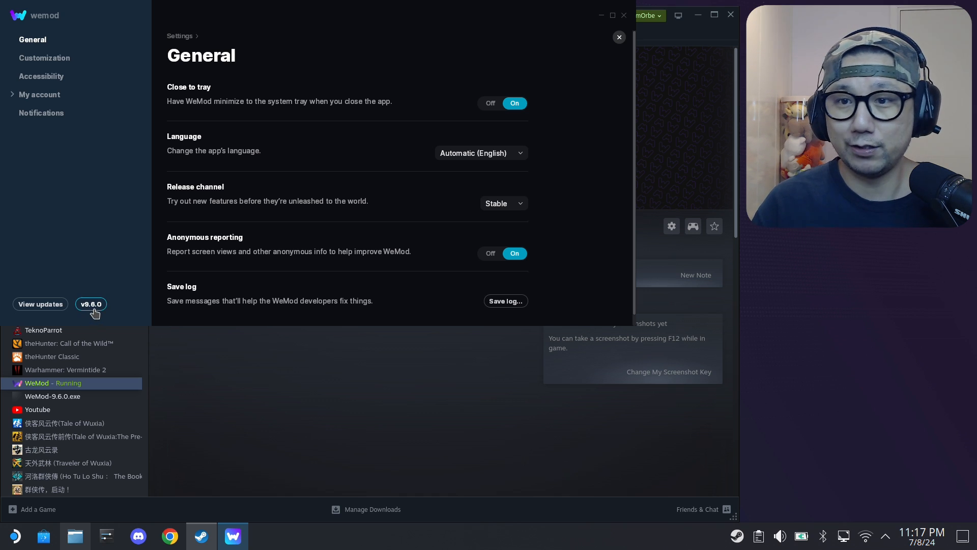
mouse_move(618, 43)
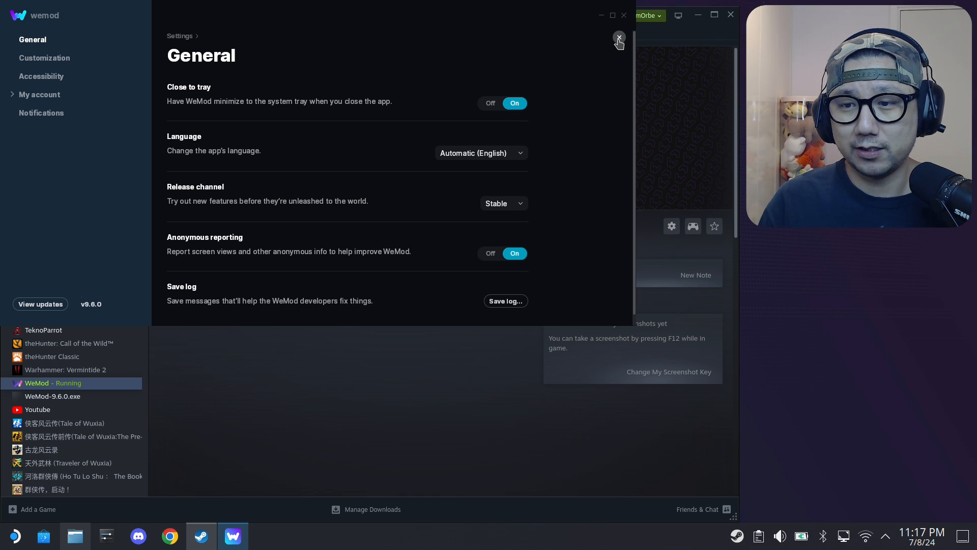
Close WeMod settings after confirming the v9.6.0 version badge.
left_click(618, 37)
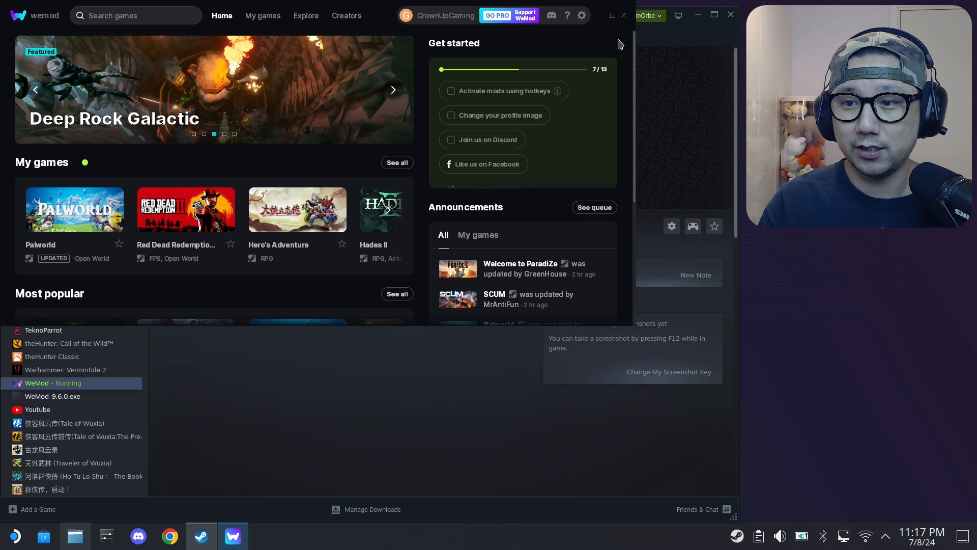
left_click(392, 90)
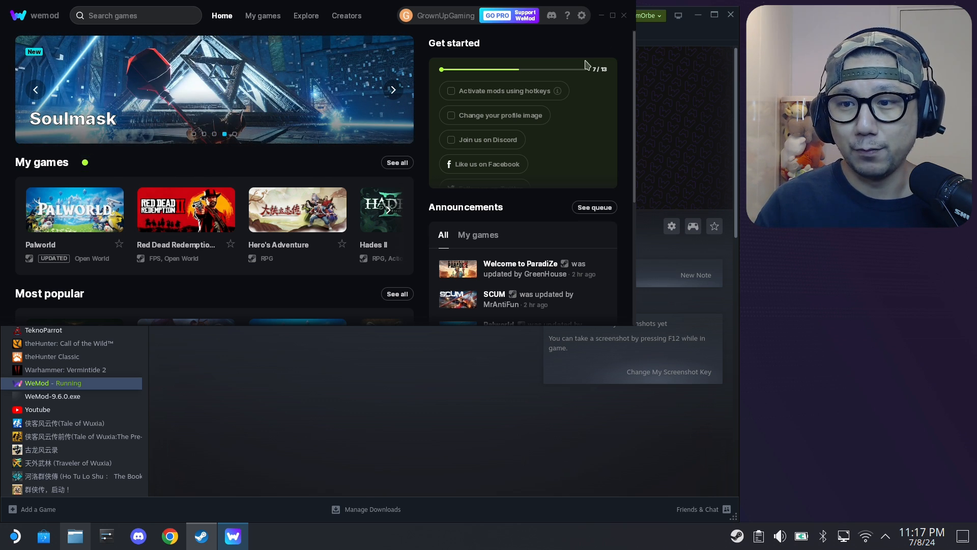
mouse_move(397, 382)
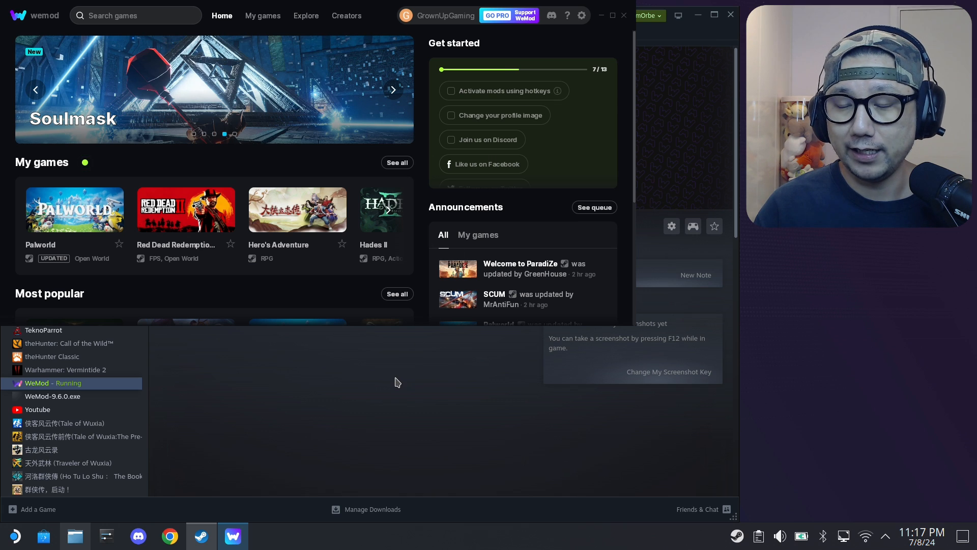
left_click(393, 89)
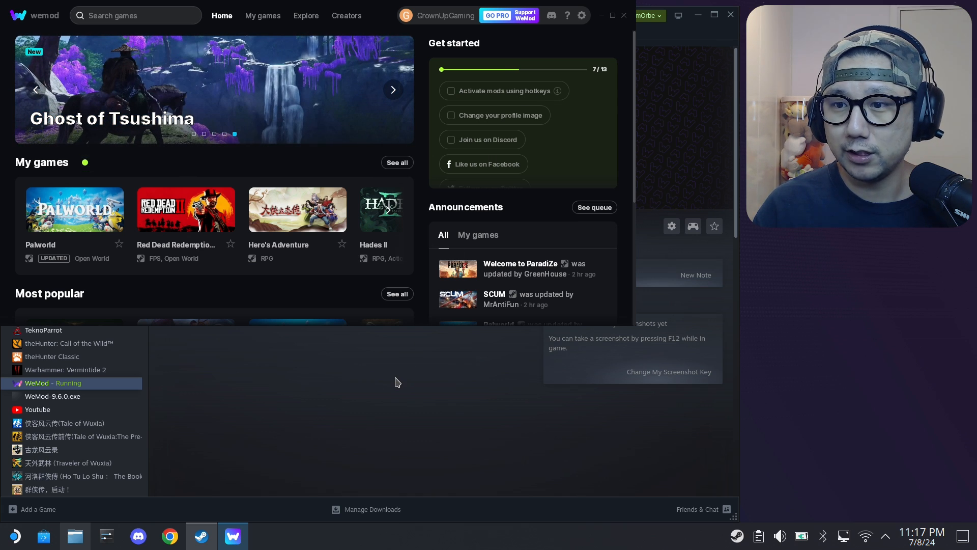
left_click(392, 89)
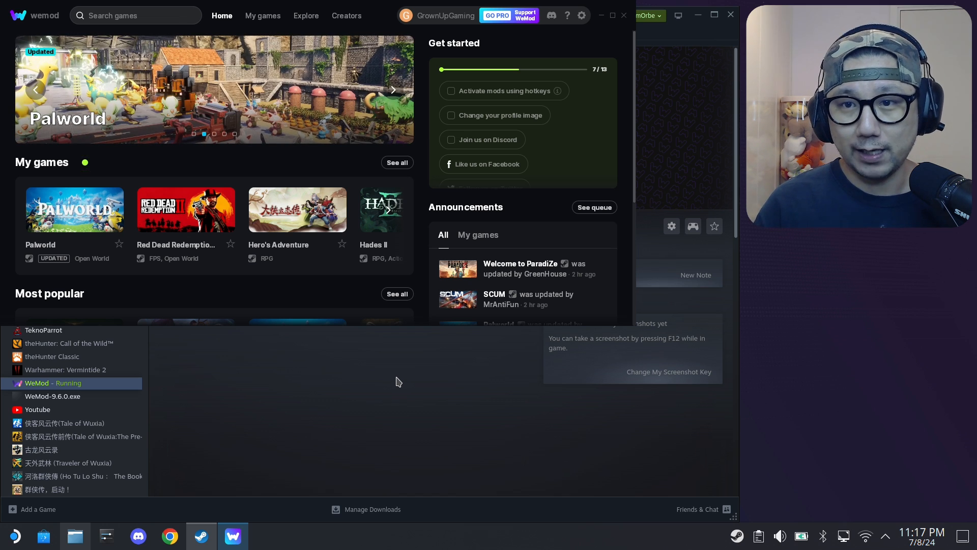
left_click(392, 89)
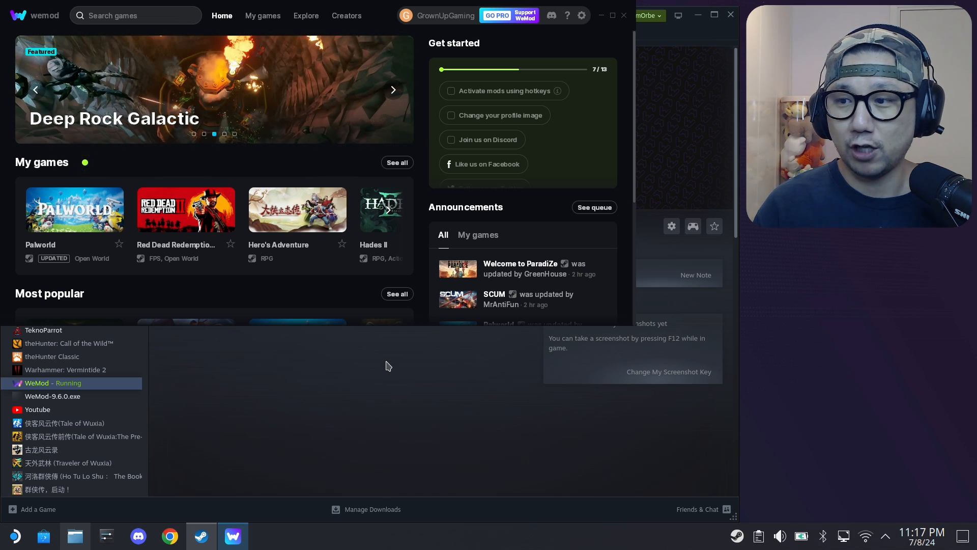
scroll("down", 3)
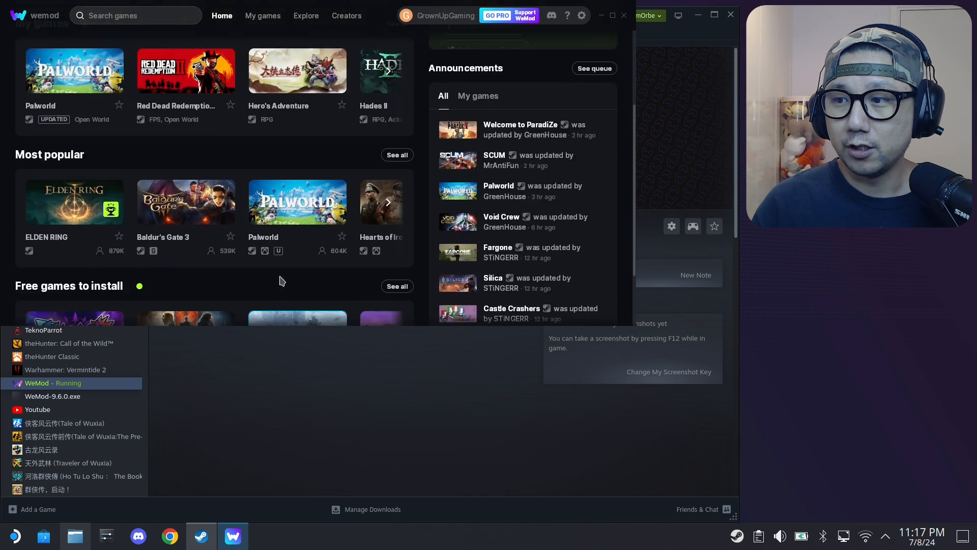
scroll("up", 3)
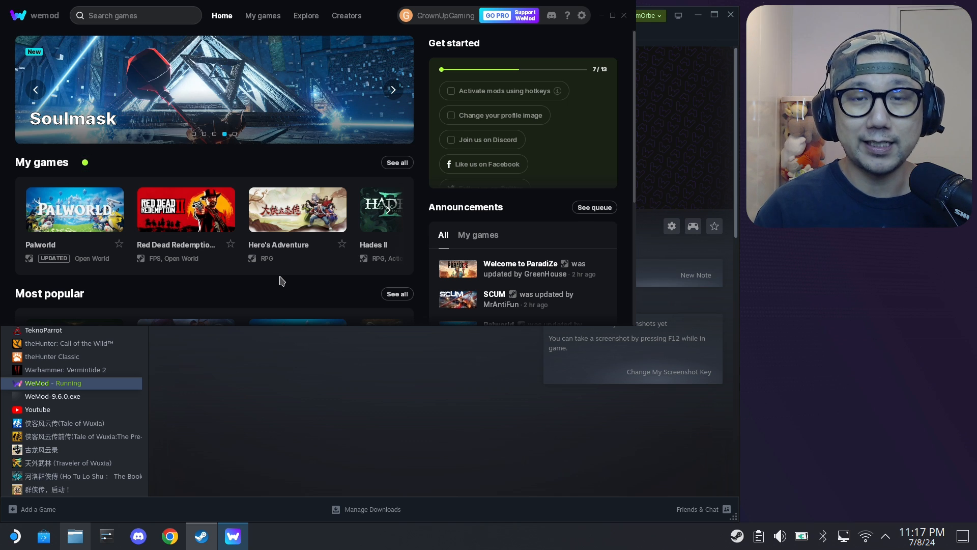
left_click(391, 90)
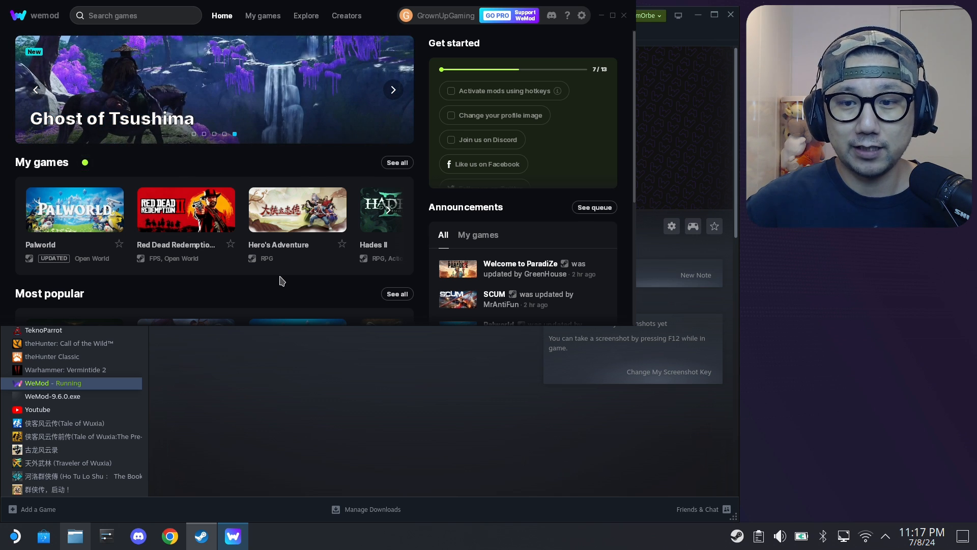